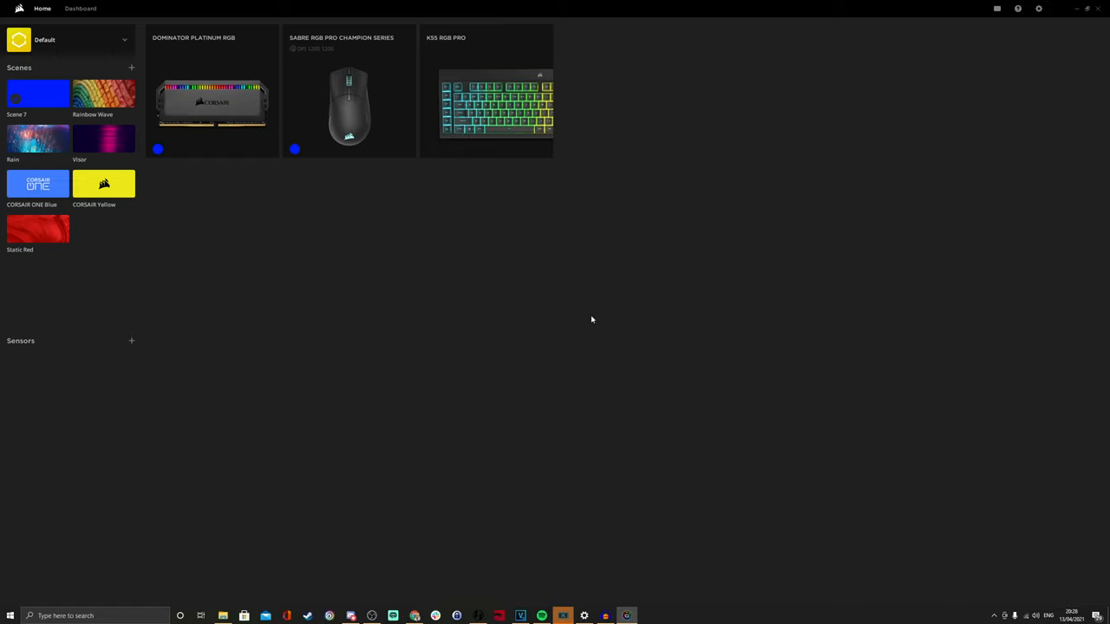
mouse_move(489, 231)
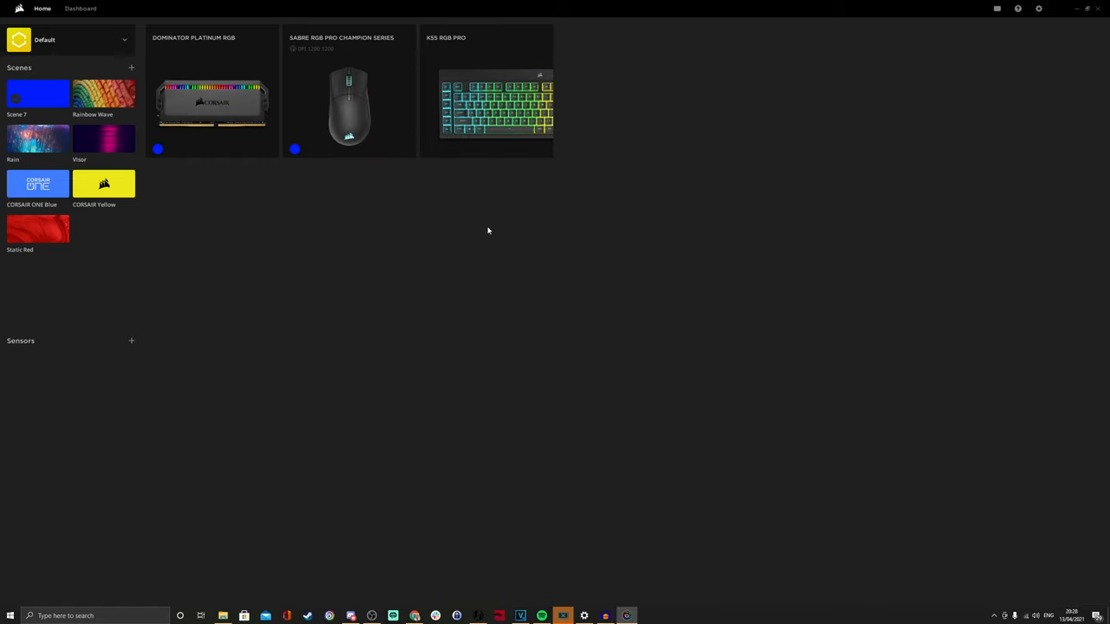
mouse_move(507, 107)
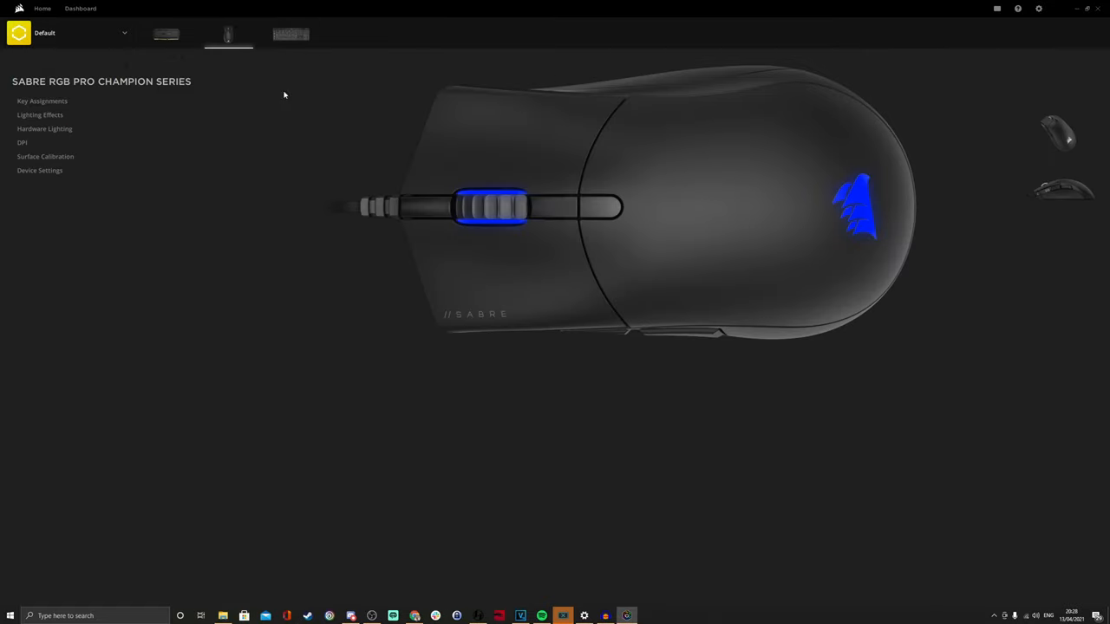
- Review the Sabre's polling rate options from 125 Hz to 8000 Hz, keeping 8000 Hz
left_click(42, 9)
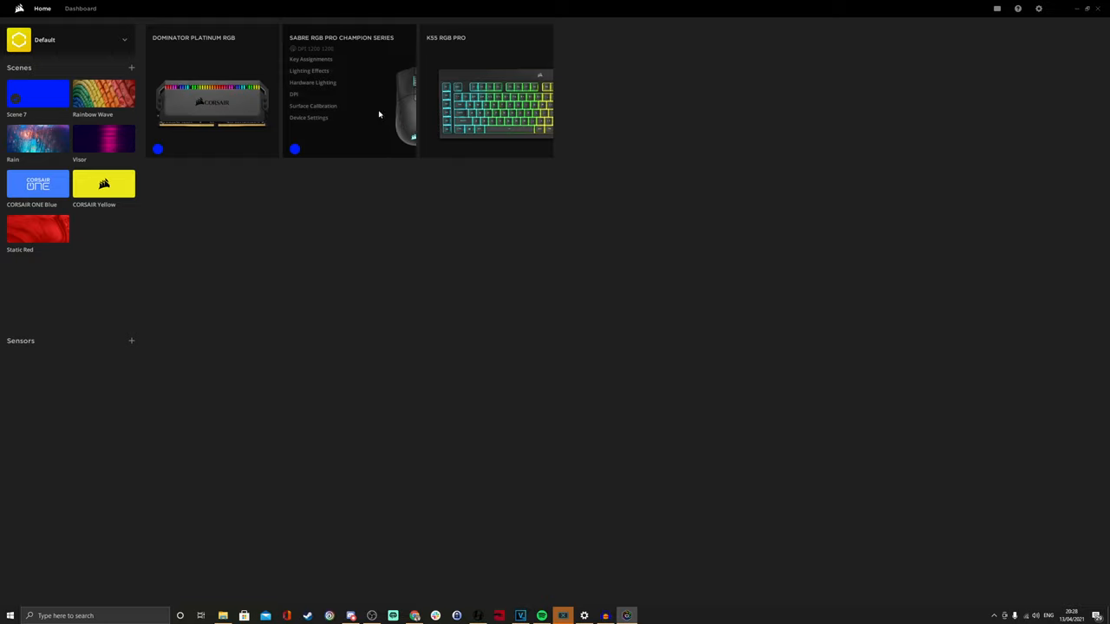
mouse_move(328, 69)
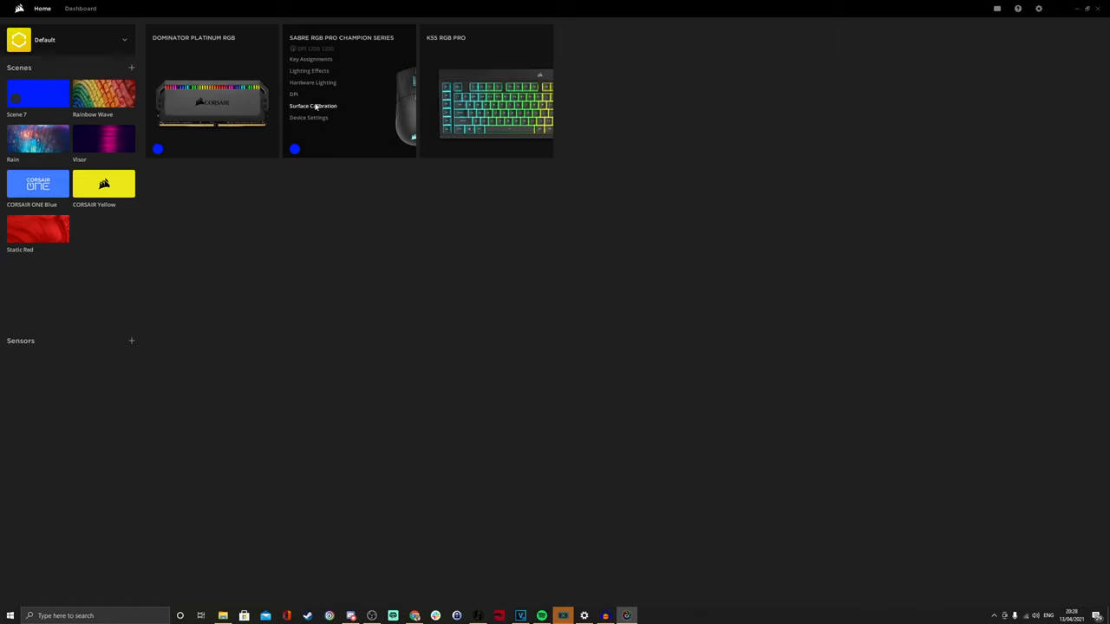
mouse_move(309, 118)
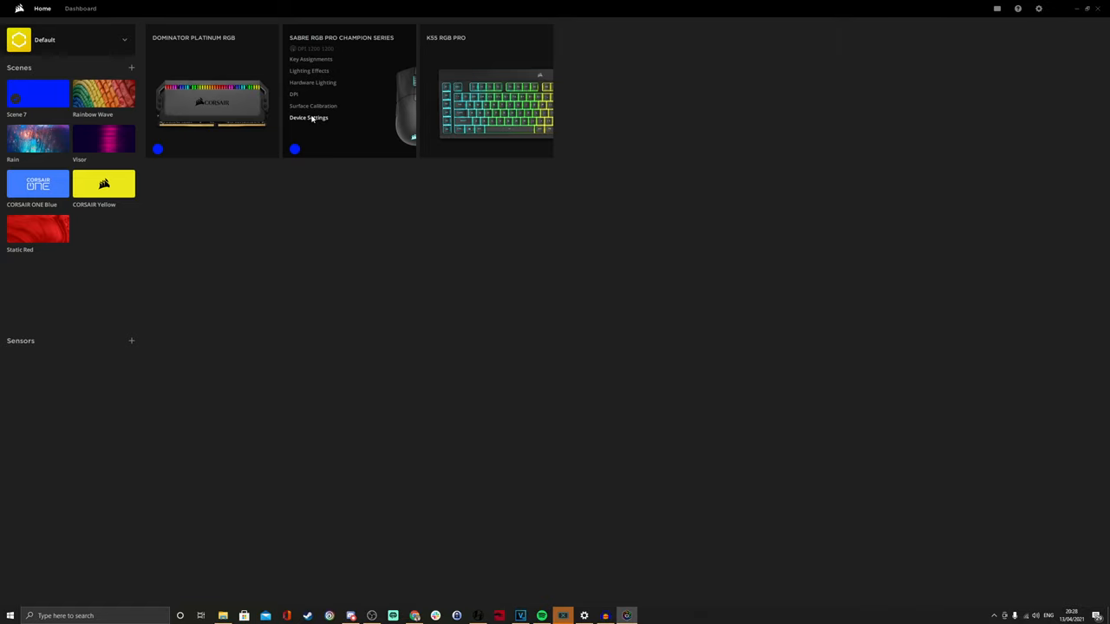
left_click(309, 118)
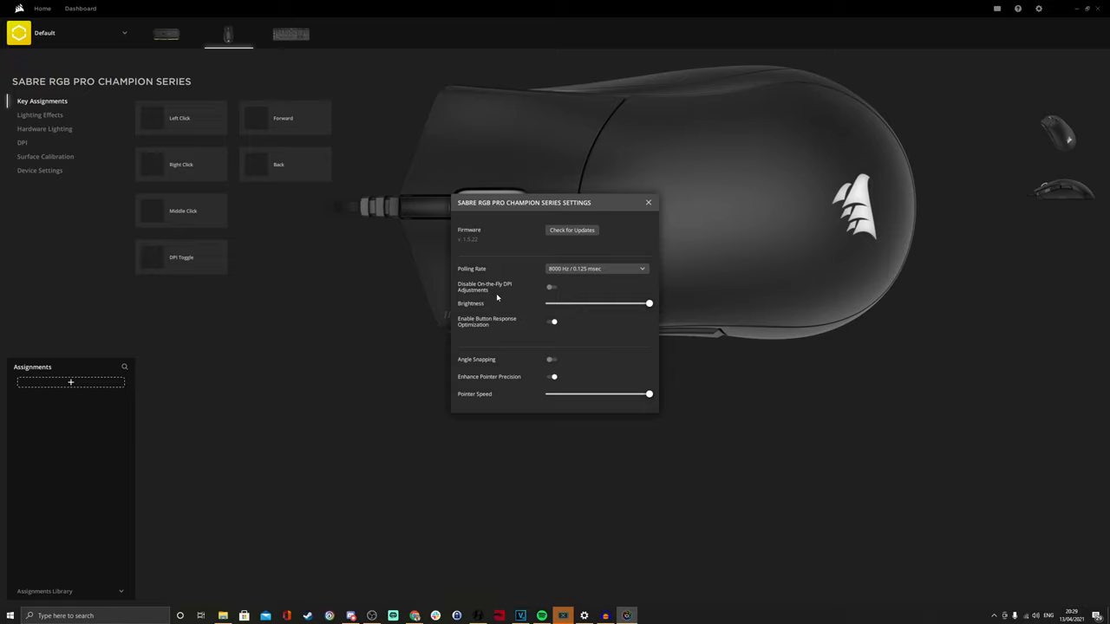
mouse_move(531, 275)
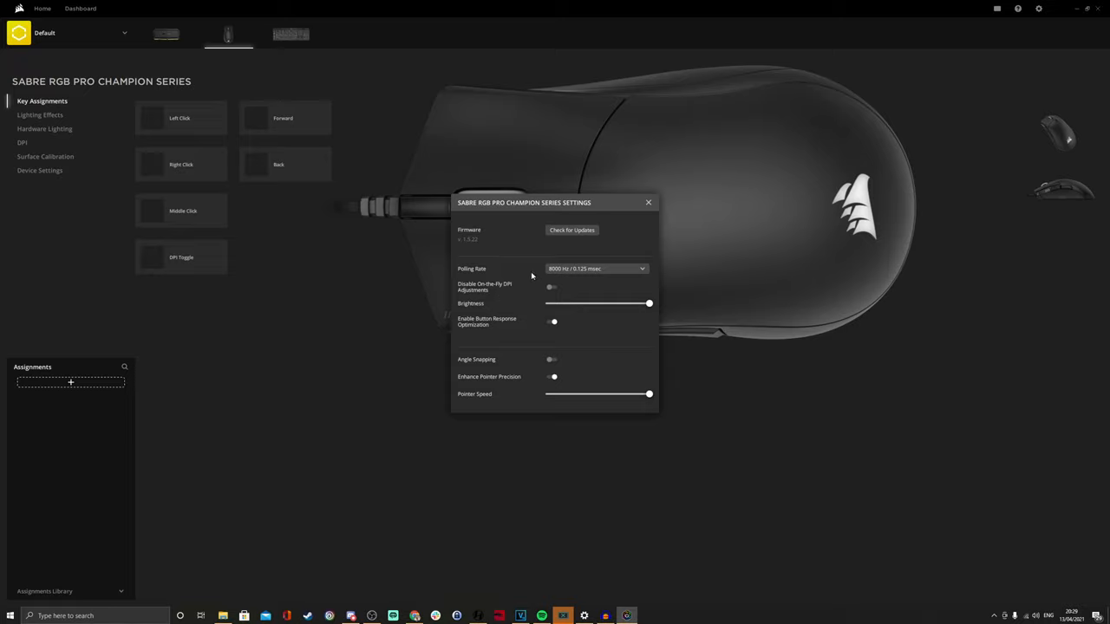
left_click(597, 267)
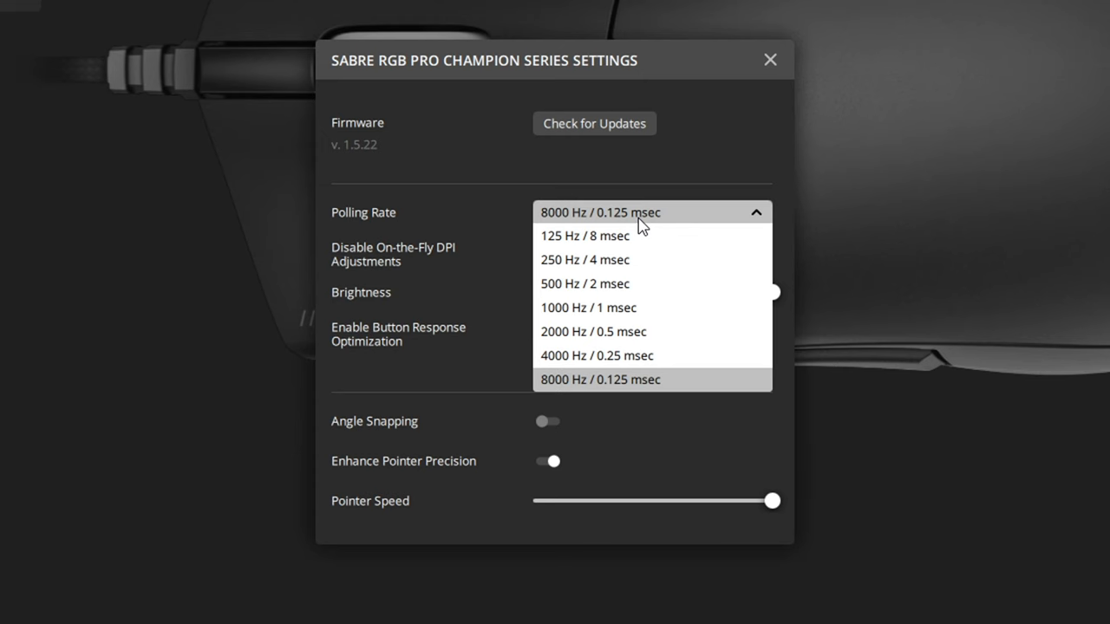
mouse_move(621, 226)
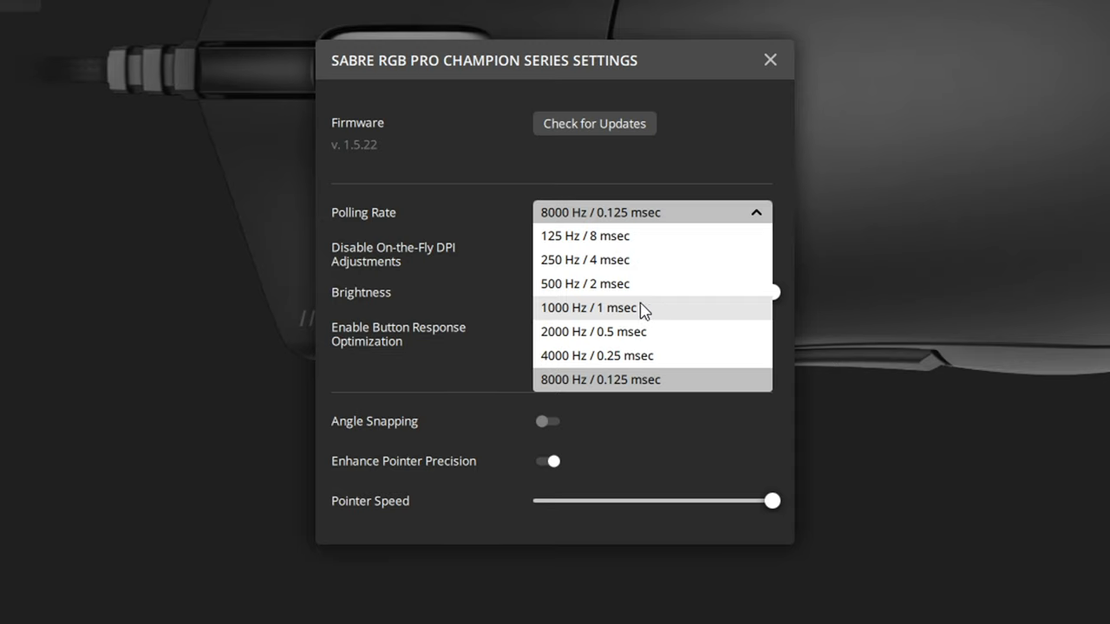
mouse_move(554, 395)
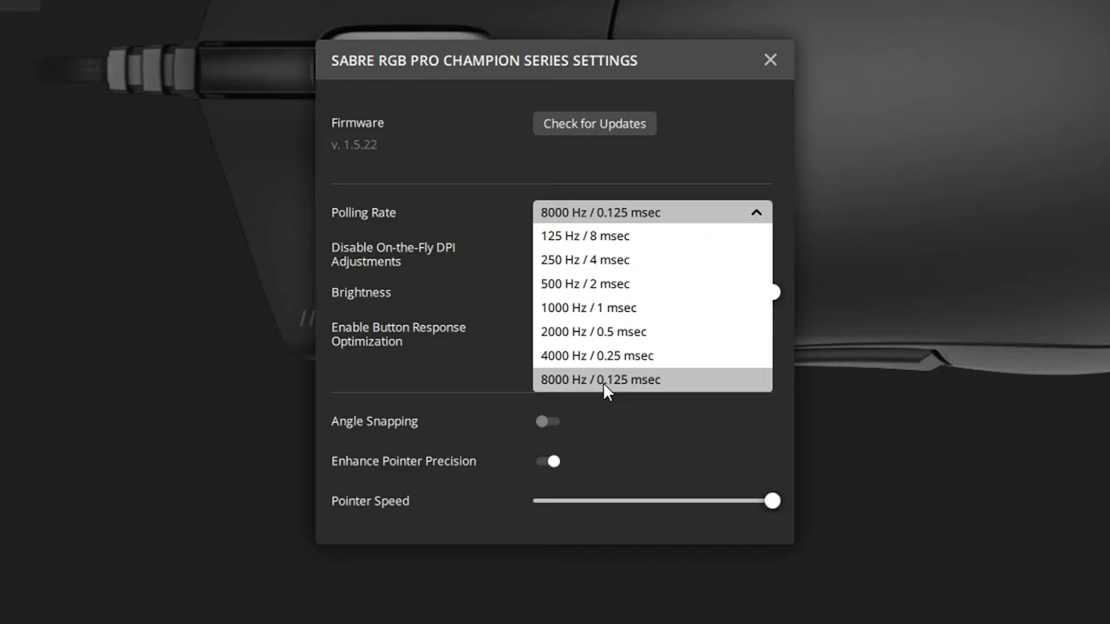
mouse_move(670, 408)
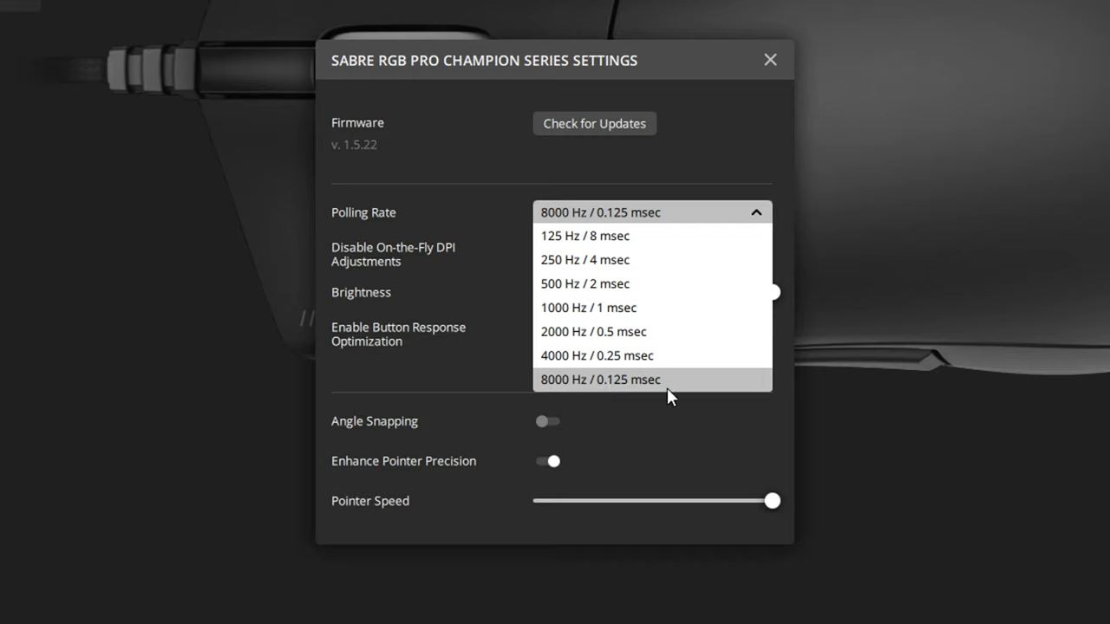
mouse_move(635, 381)
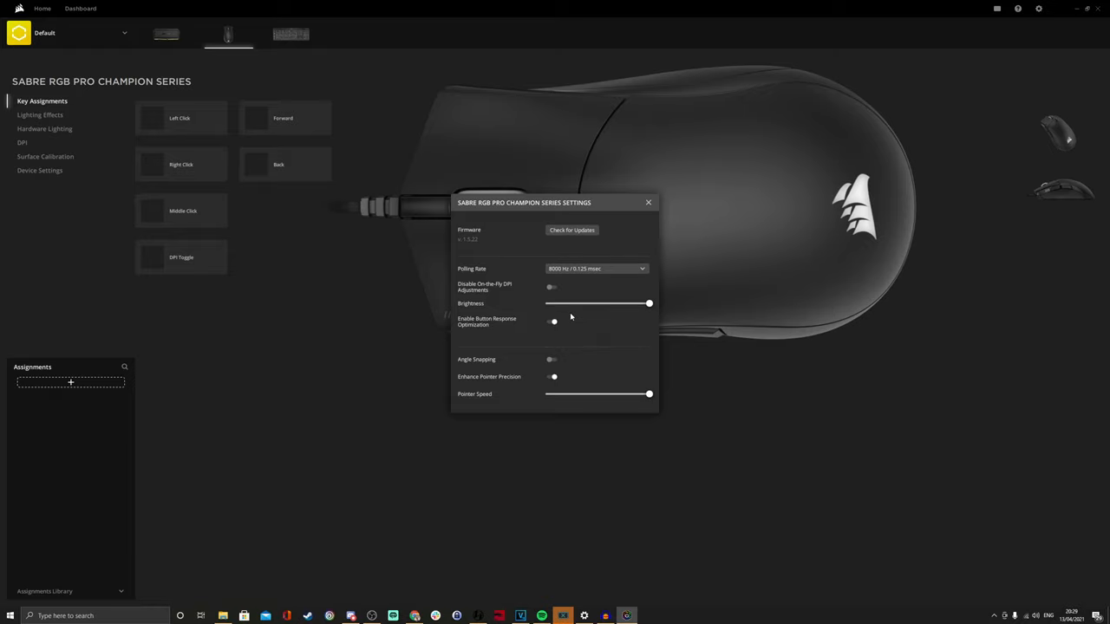
mouse_move(567, 316)
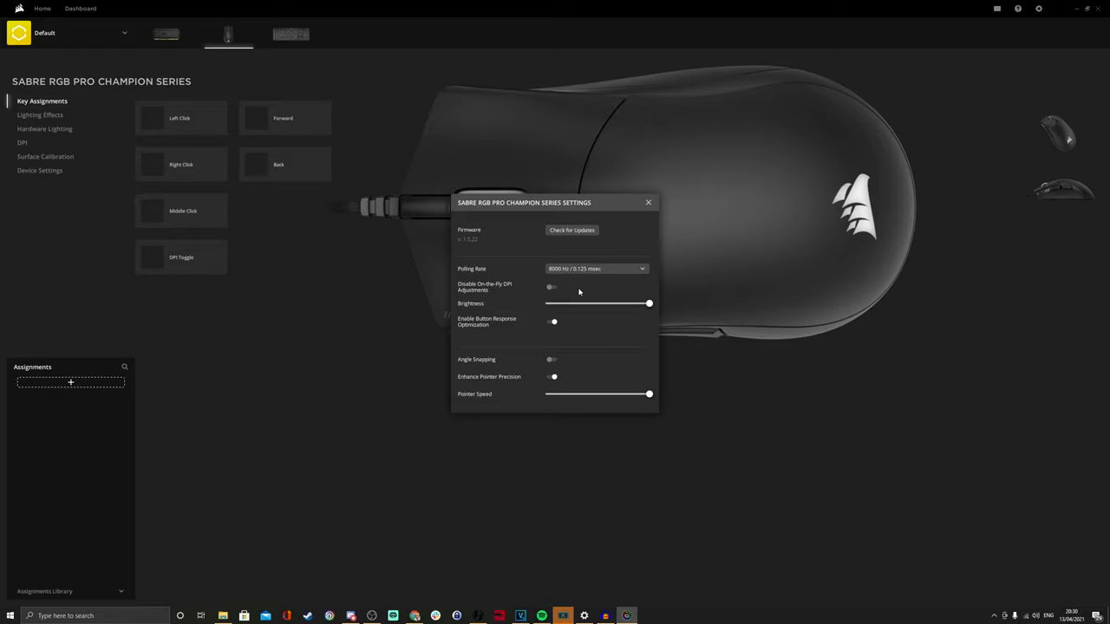
mouse_move(562, 287)
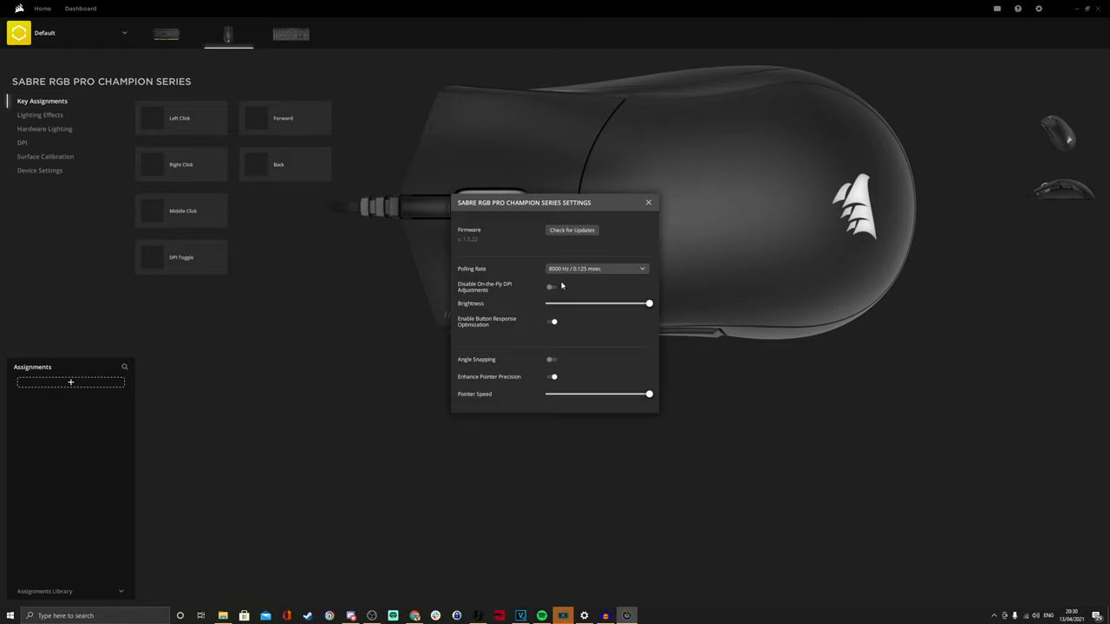
mouse_move(576, 292)
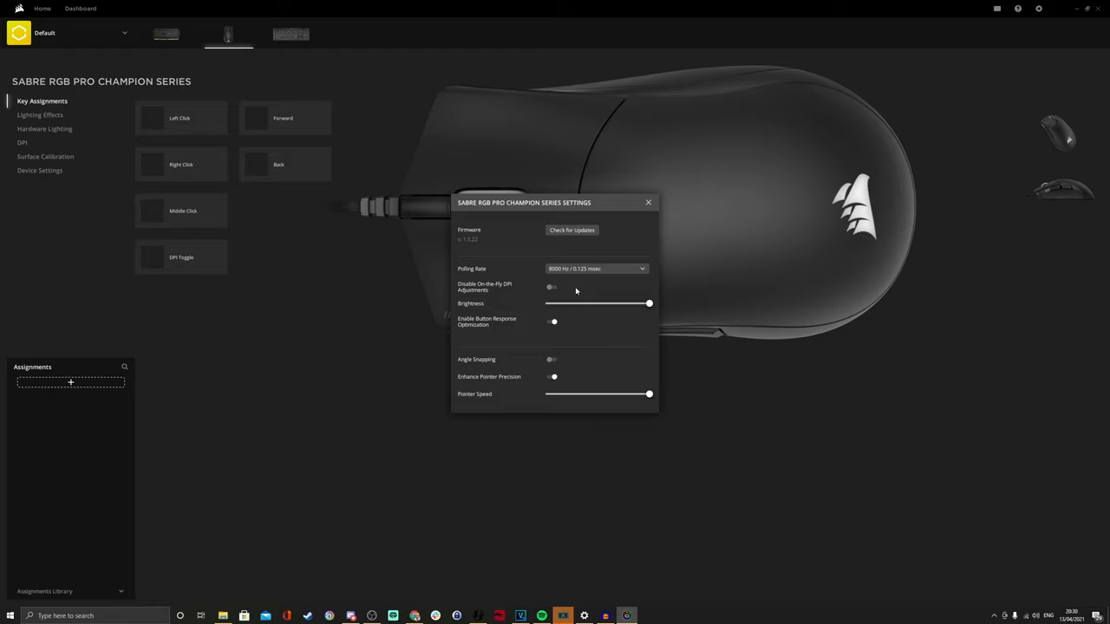
mouse_move(569, 338)
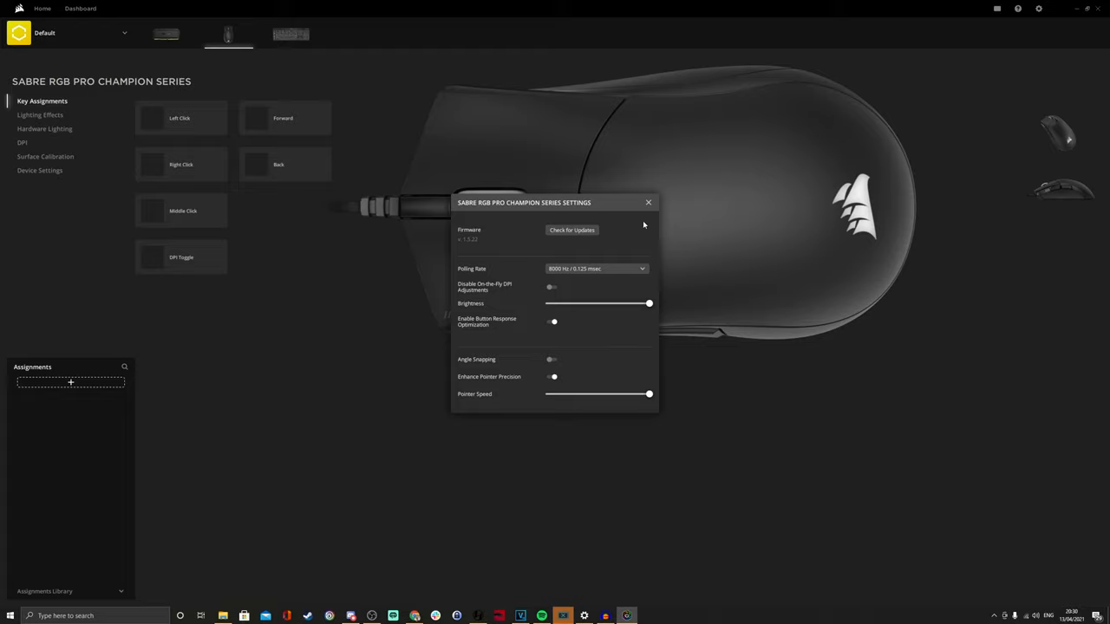
- Close the mouse settings with the polling rate left at 8000 Hz
left_click(645, 201)
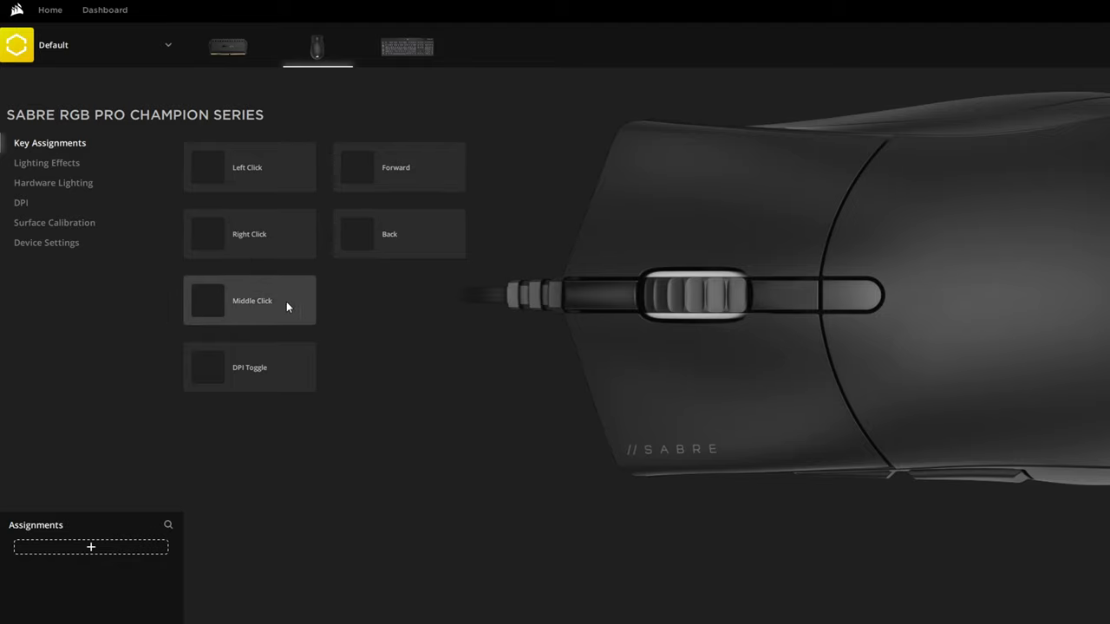
mouse_move(388, 167)
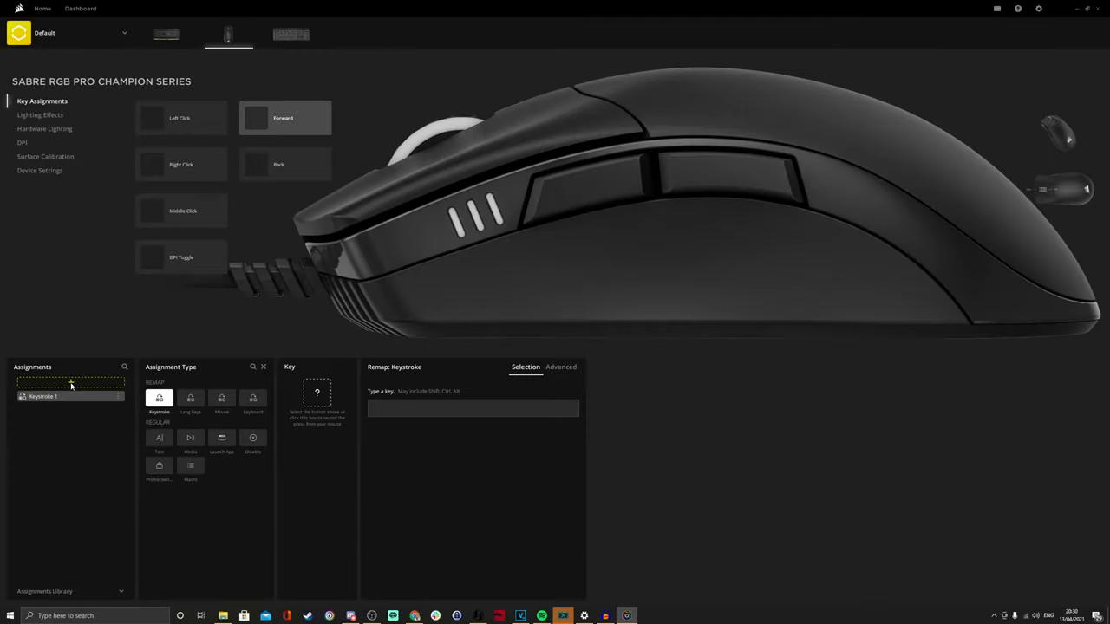
mouse_move(181, 422)
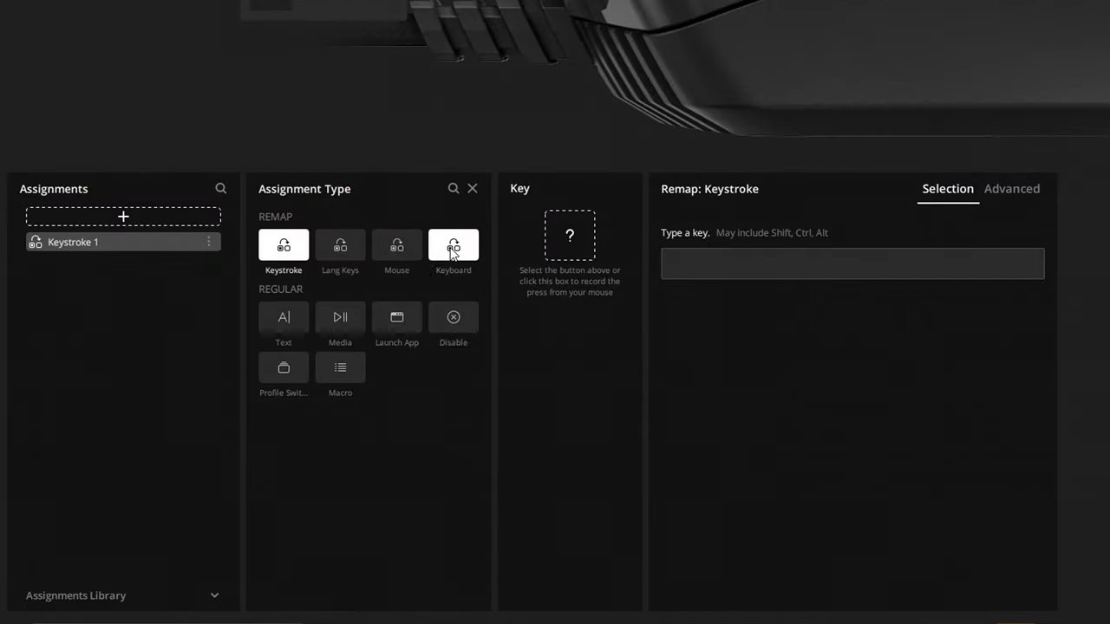
- Cycle the assignment type through Keyboard, Media, Disable and Launch App, settling on Macro
left_click(453, 245)
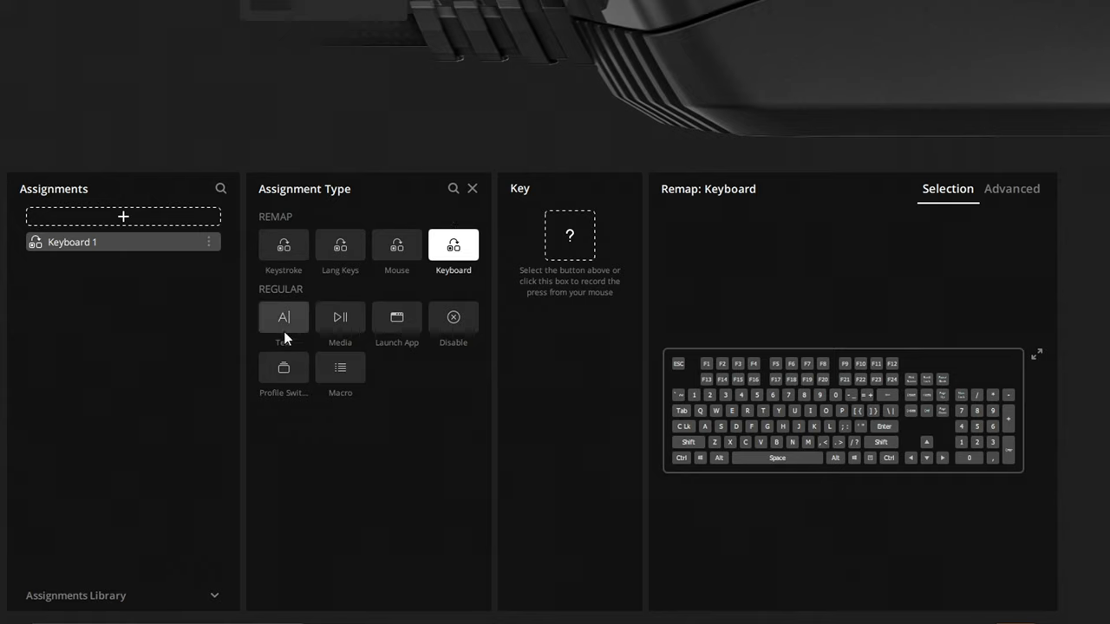
left_click(340, 318)
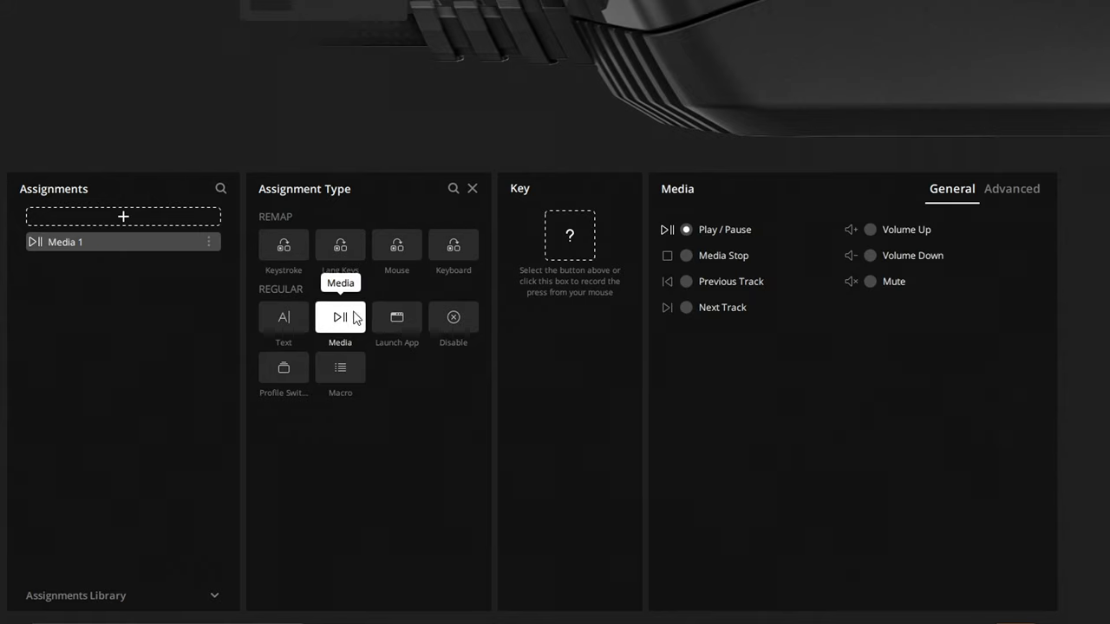
mouse_move(704, 250)
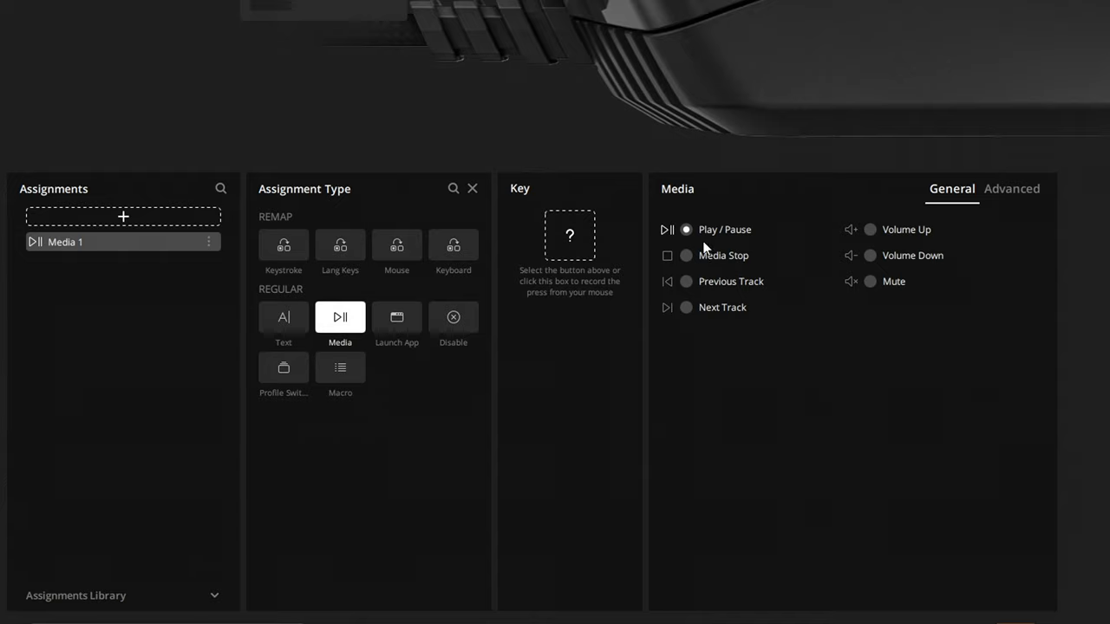
mouse_move(401, 366)
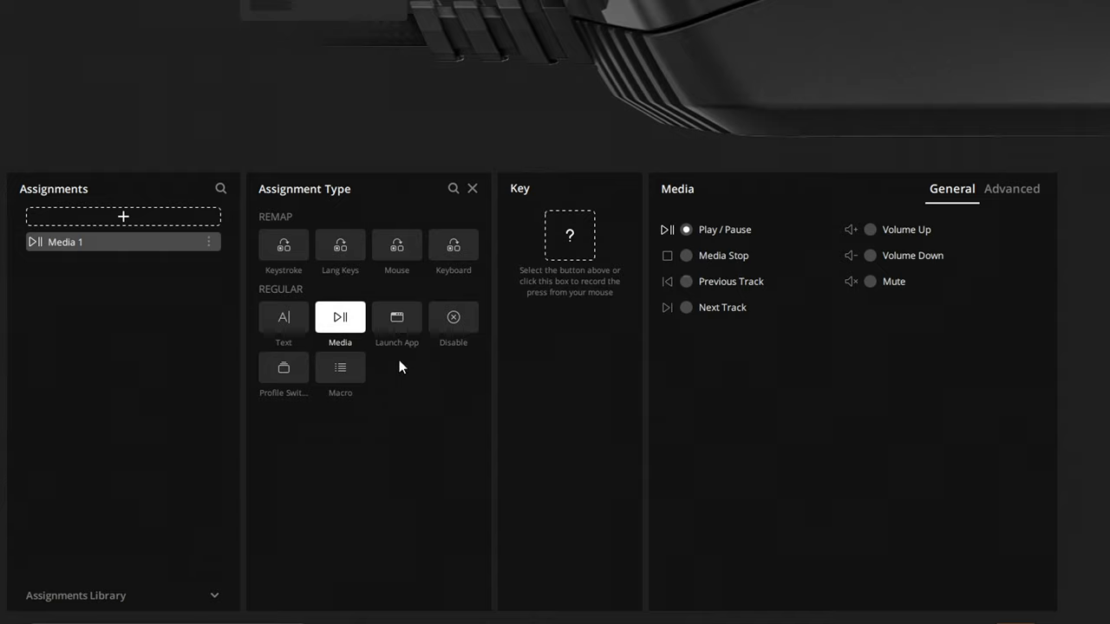
left_click(452, 317)
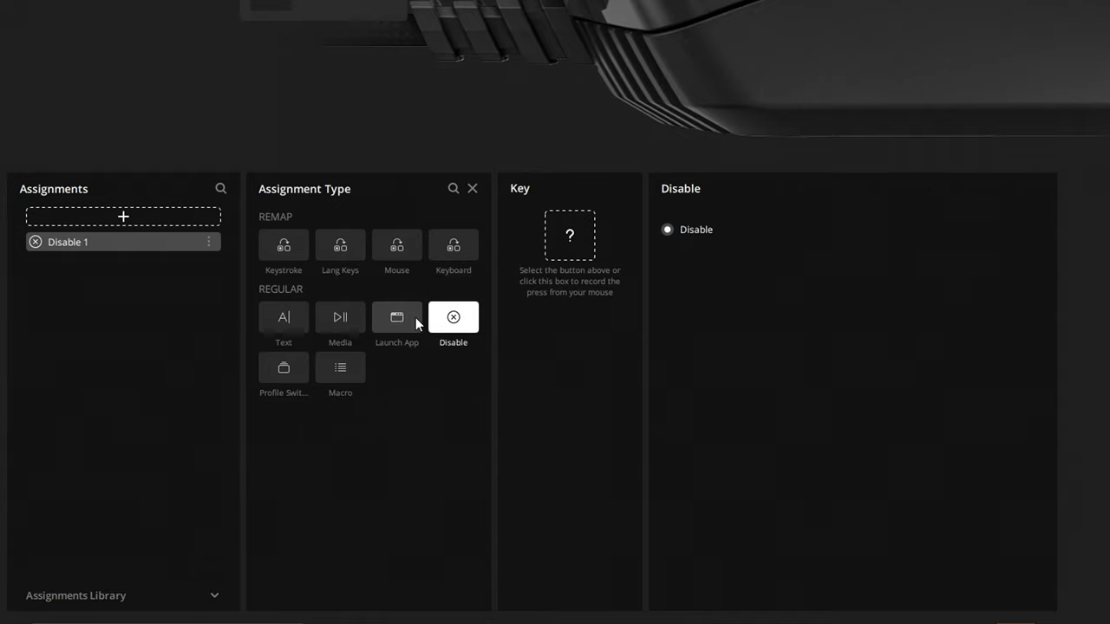
left_click(395, 318)
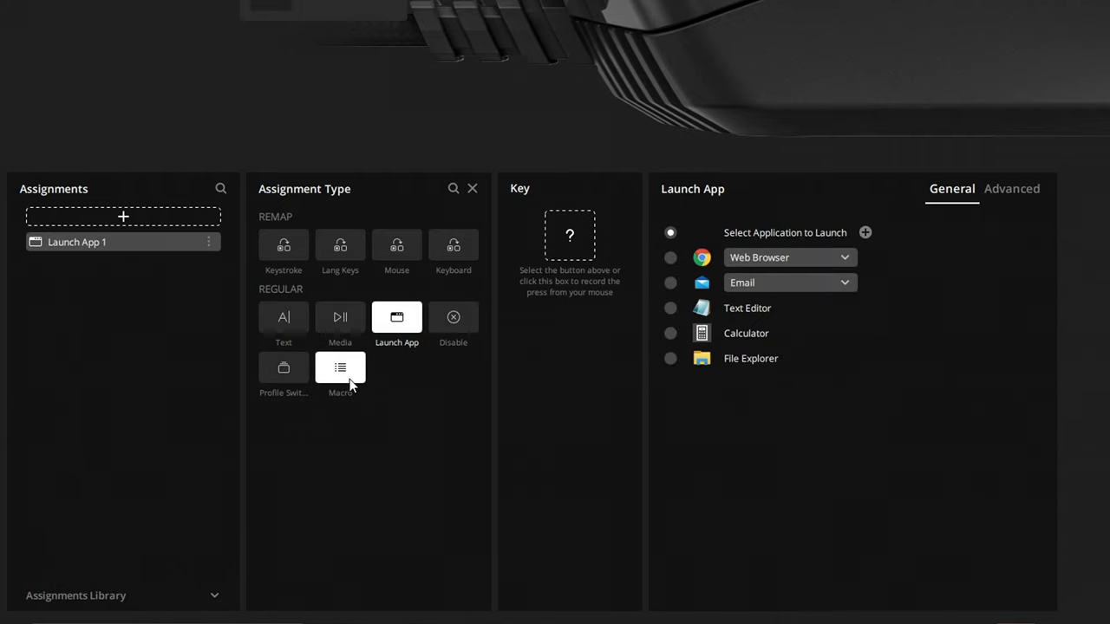
left_click(340, 368)
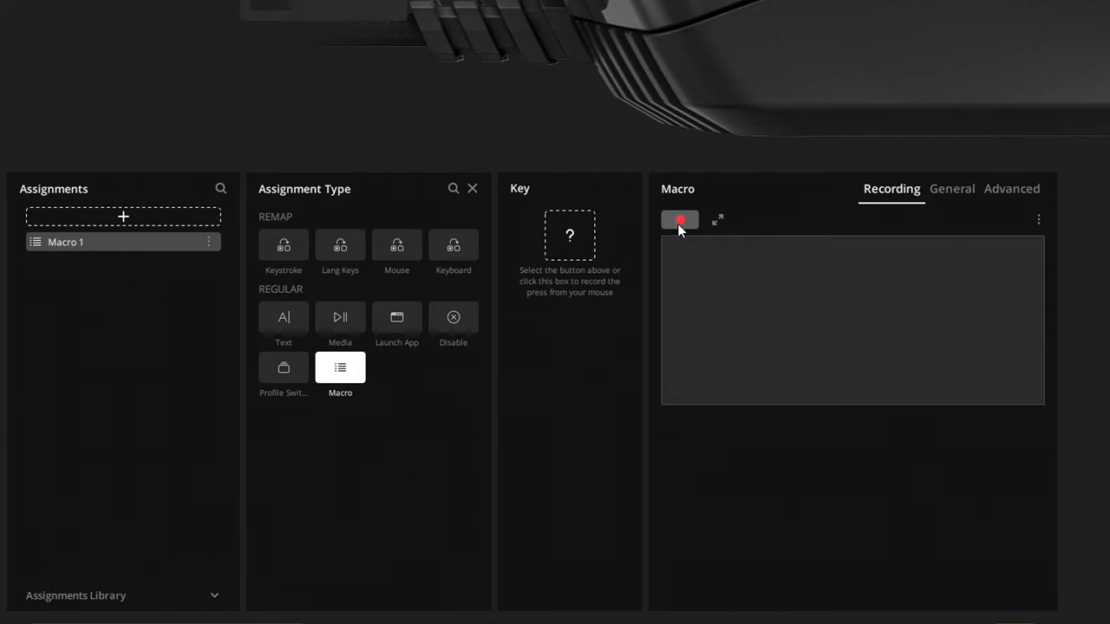
- Record a macro for the Forward button, then stop recording delays
left_click(680, 218)
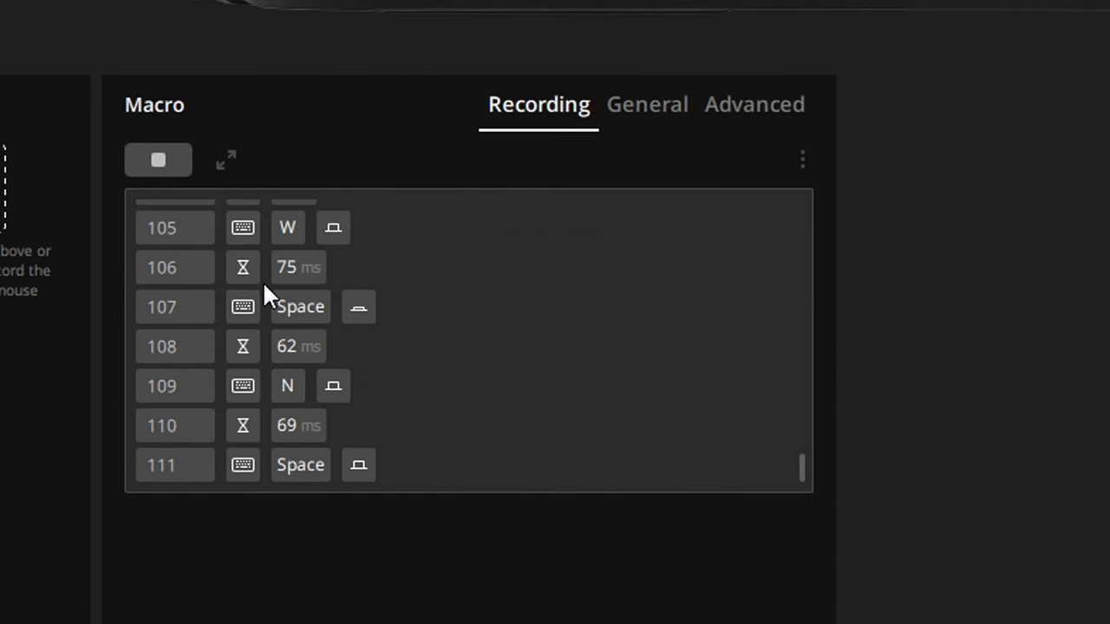
left_click(647, 104)
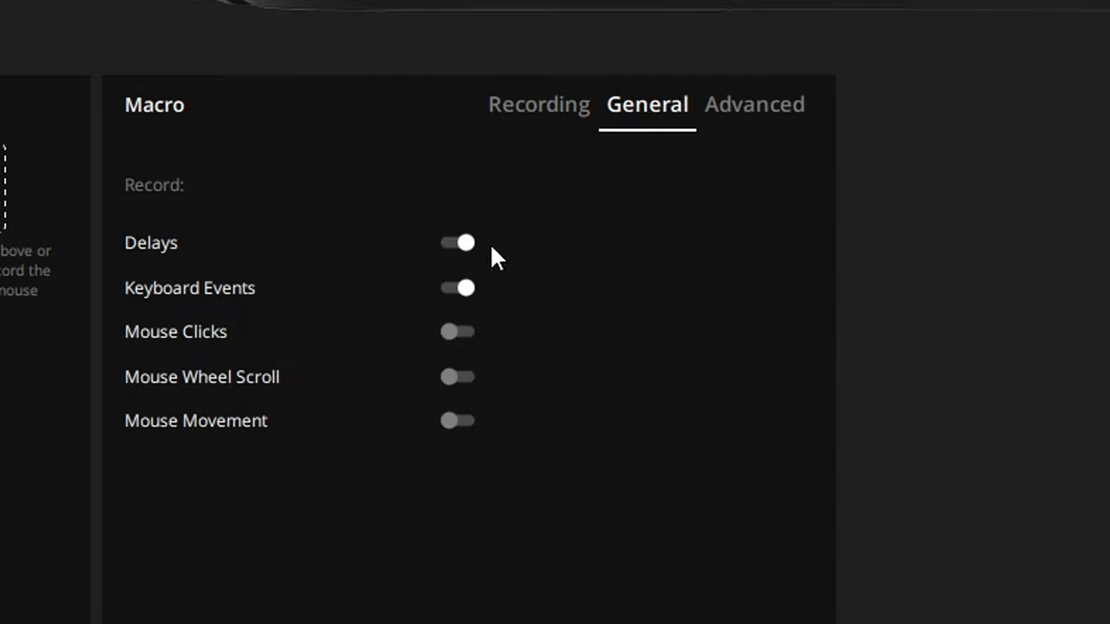
left_click(458, 243)
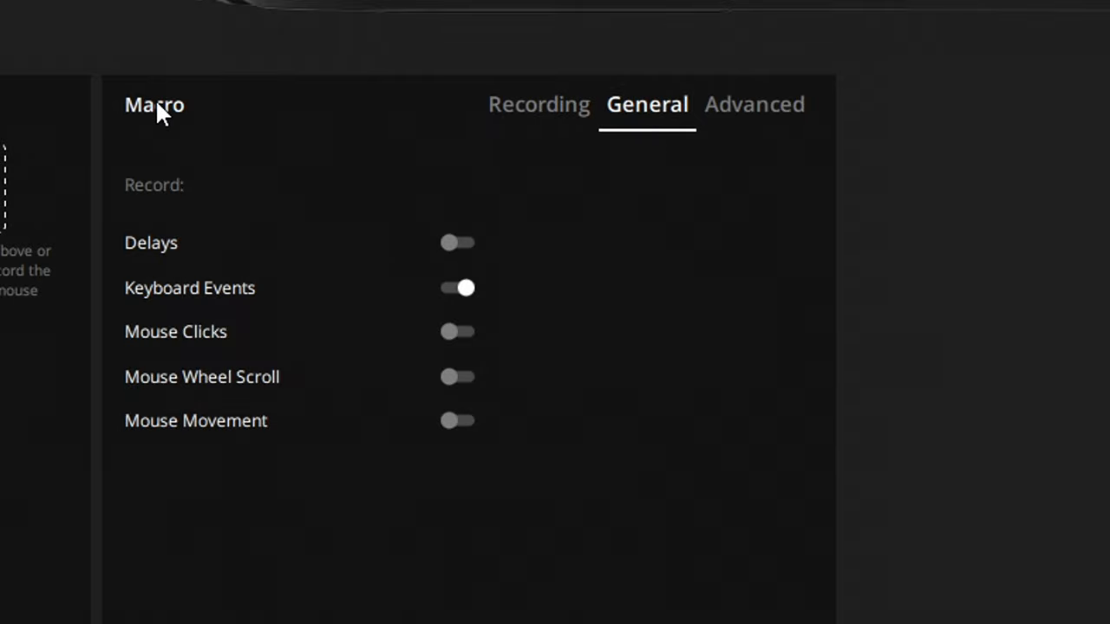
left_click(537, 104)
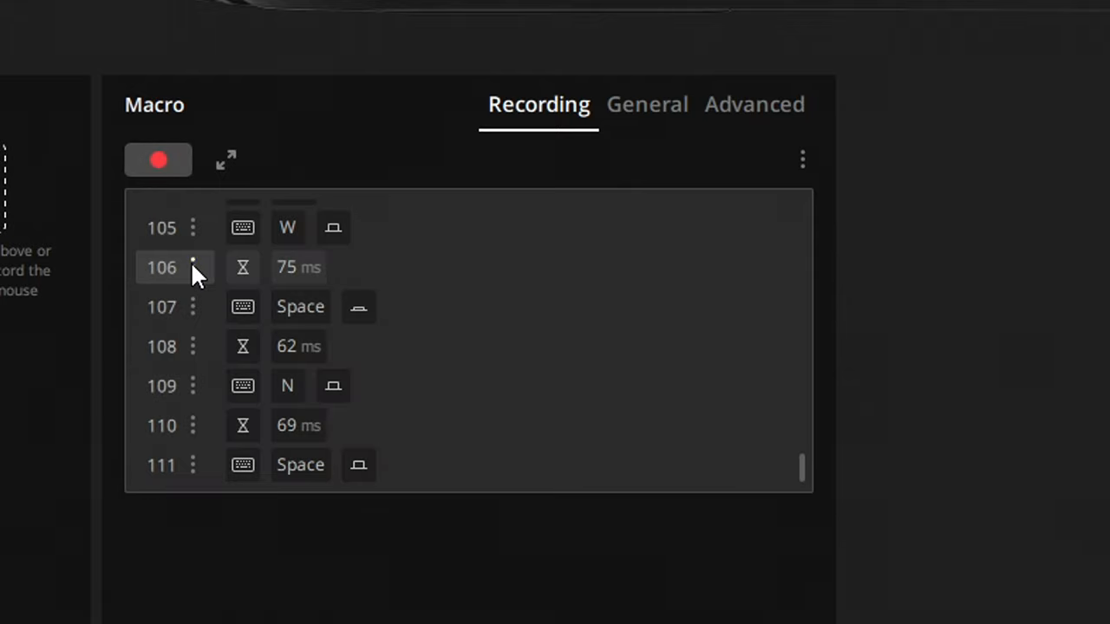
- Delete the 75 ms delay event, then remove the Macro 1 assignment entirely
right_click(193, 267)
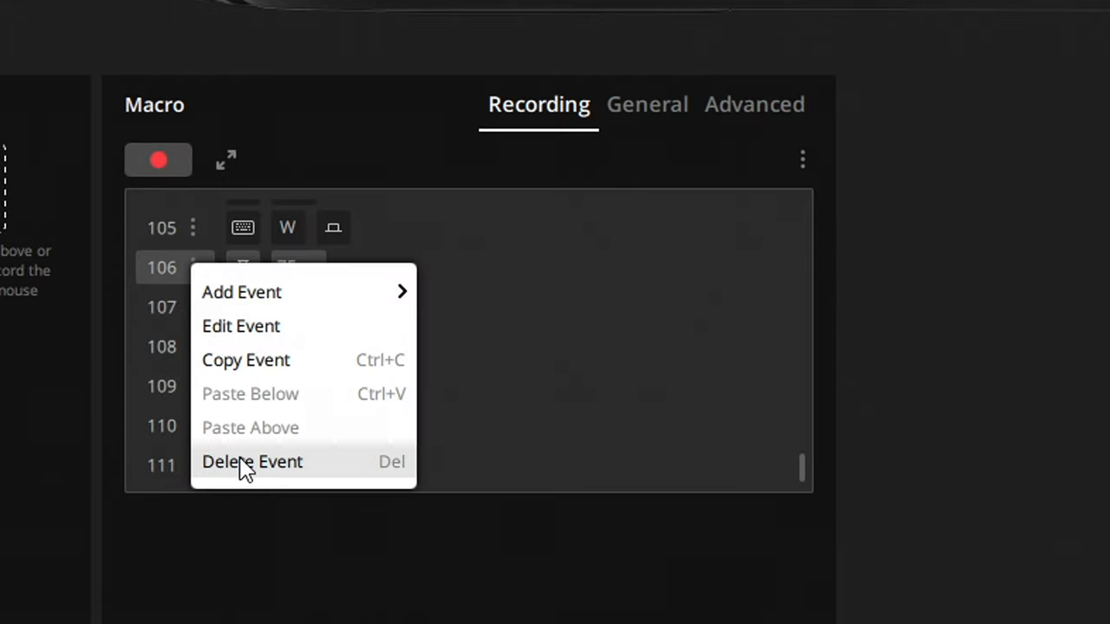
left_click(253, 462)
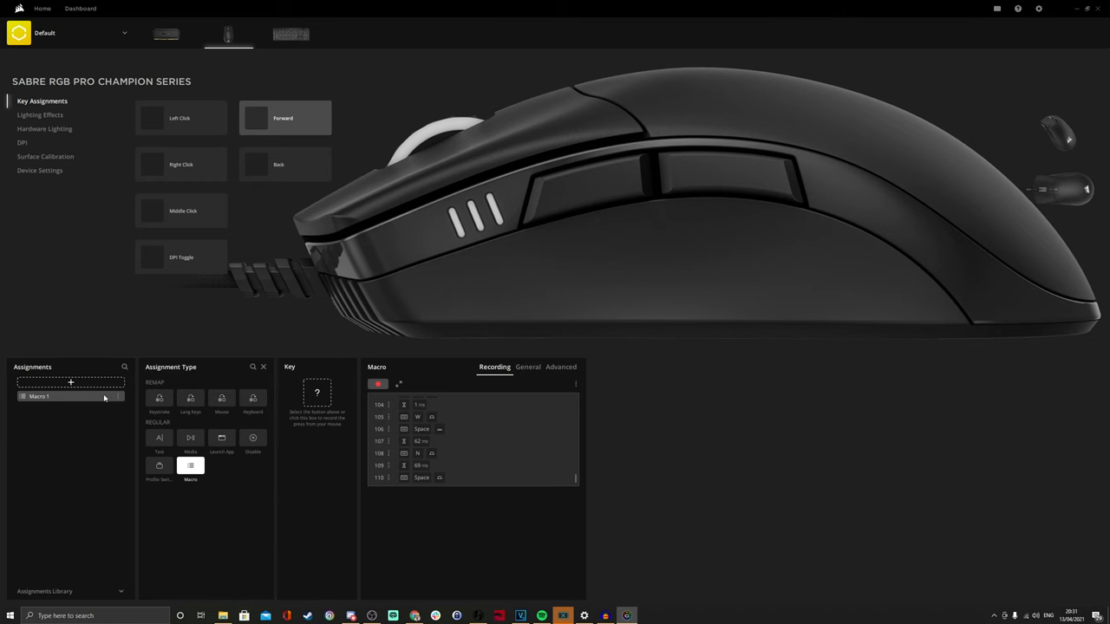
mouse_move(101, 421)
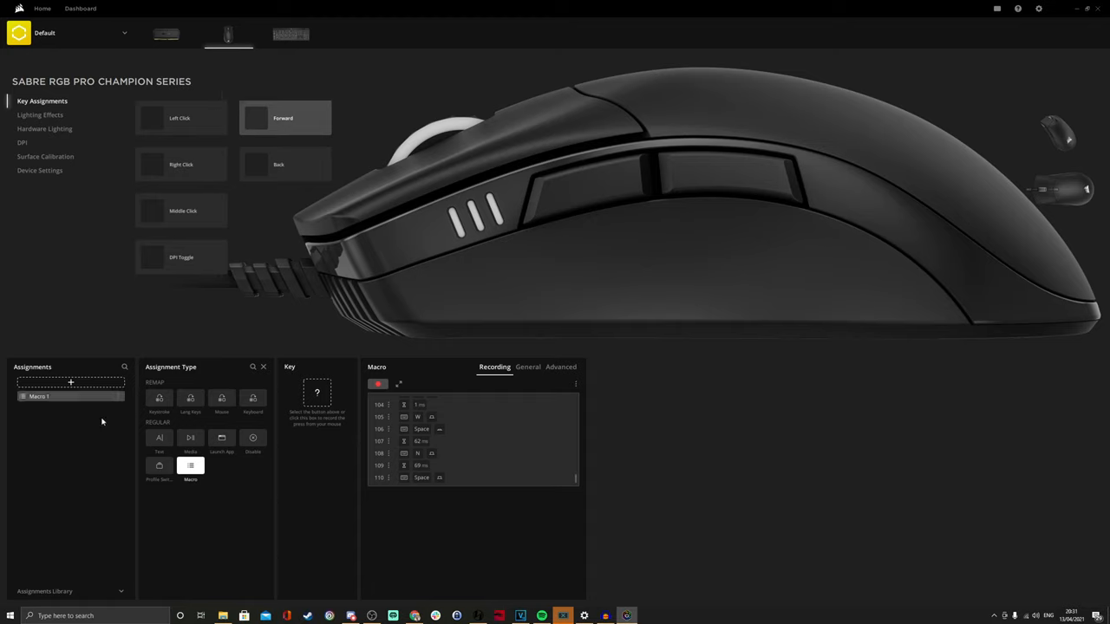
left_click(284, 118)
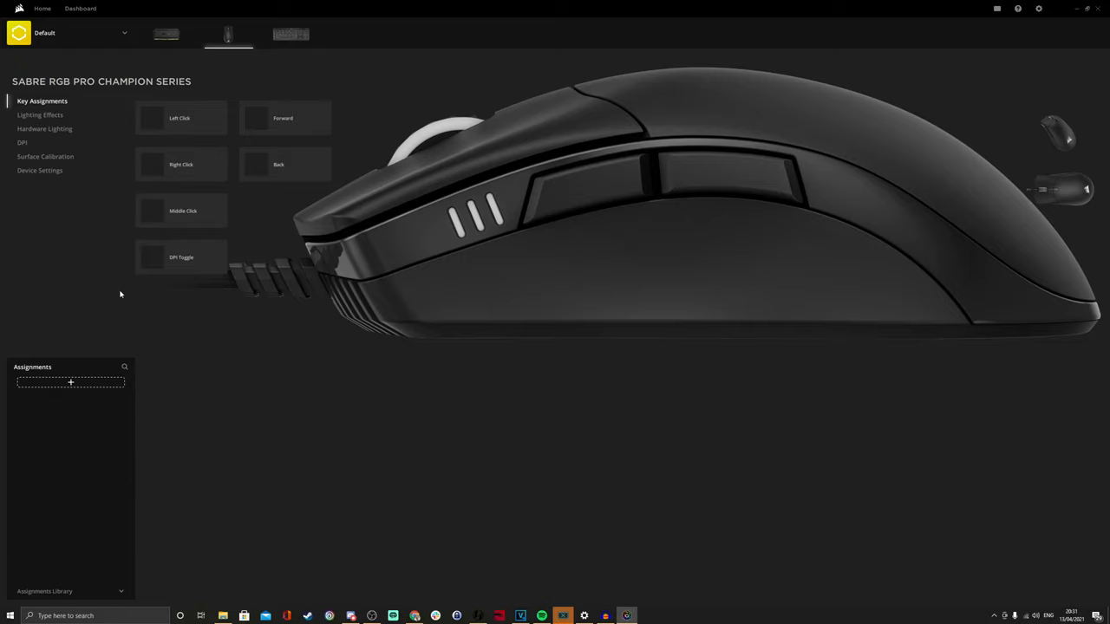
- Stop Scenes controlling the mouse lighting and add a new lighting layer
left_click(40, 114)
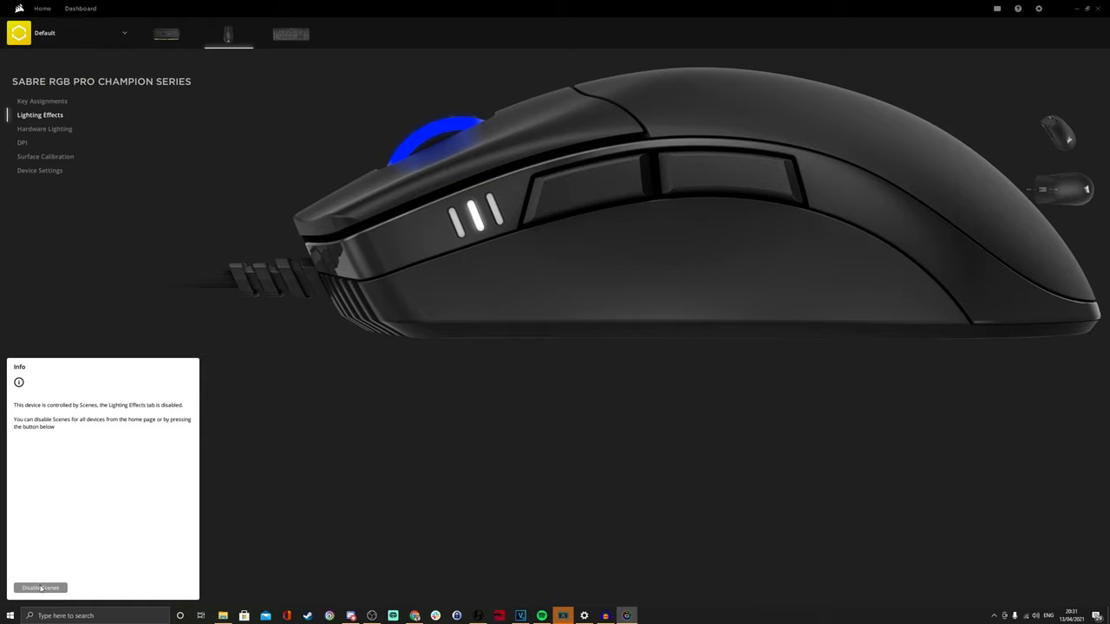
left_click(41, 586)
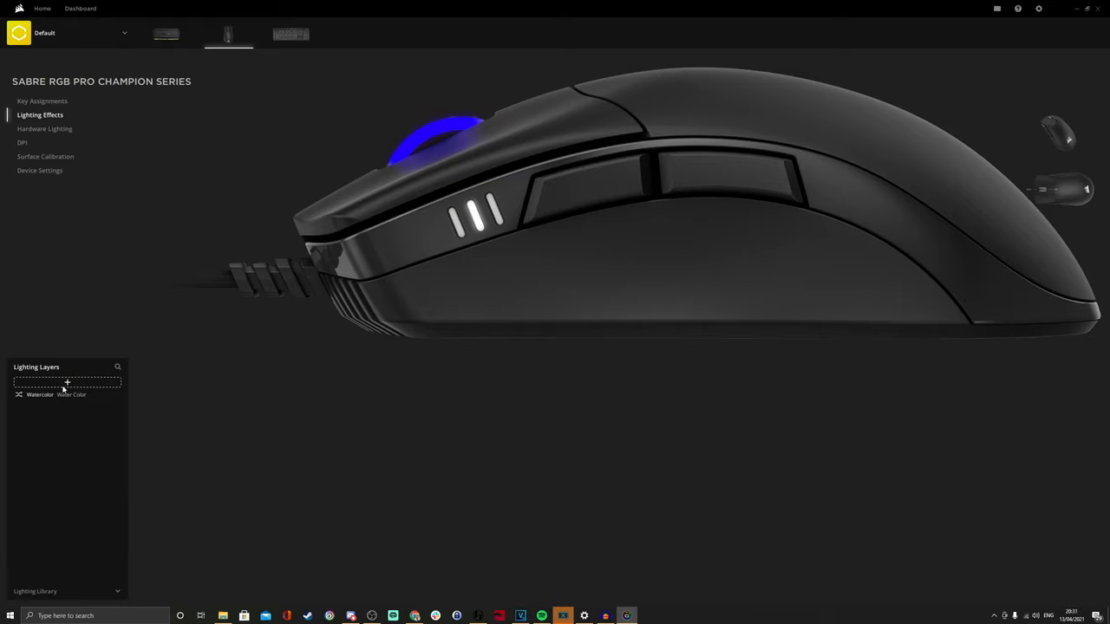
left_click(66, 384)
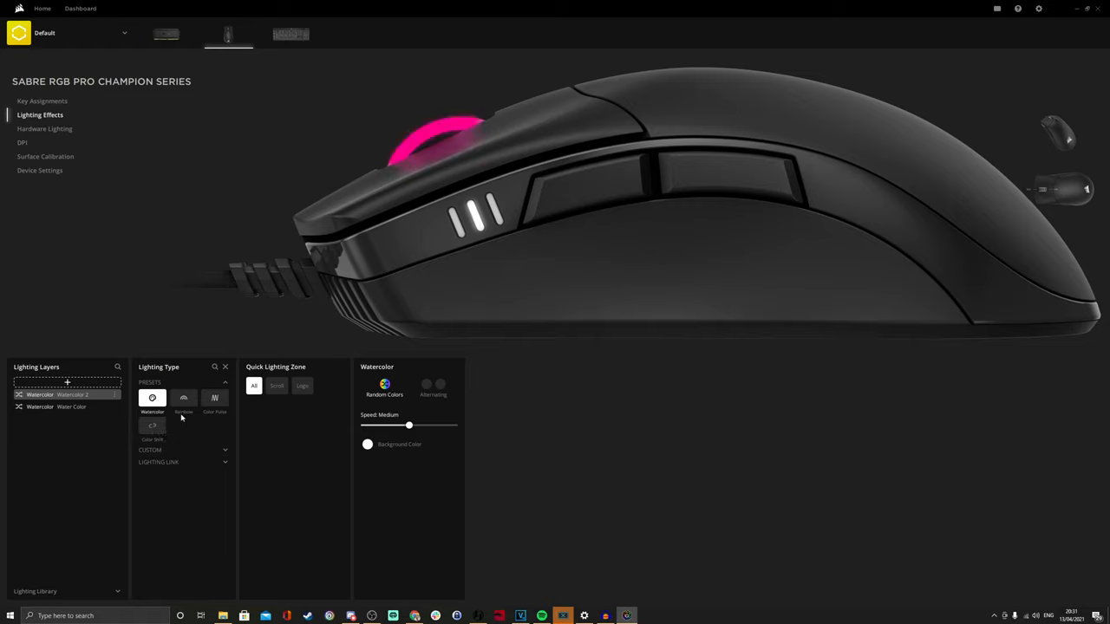
- Give the new layer the Rainbow Wave effect from the Lighting Link types
left_click(149, 449)
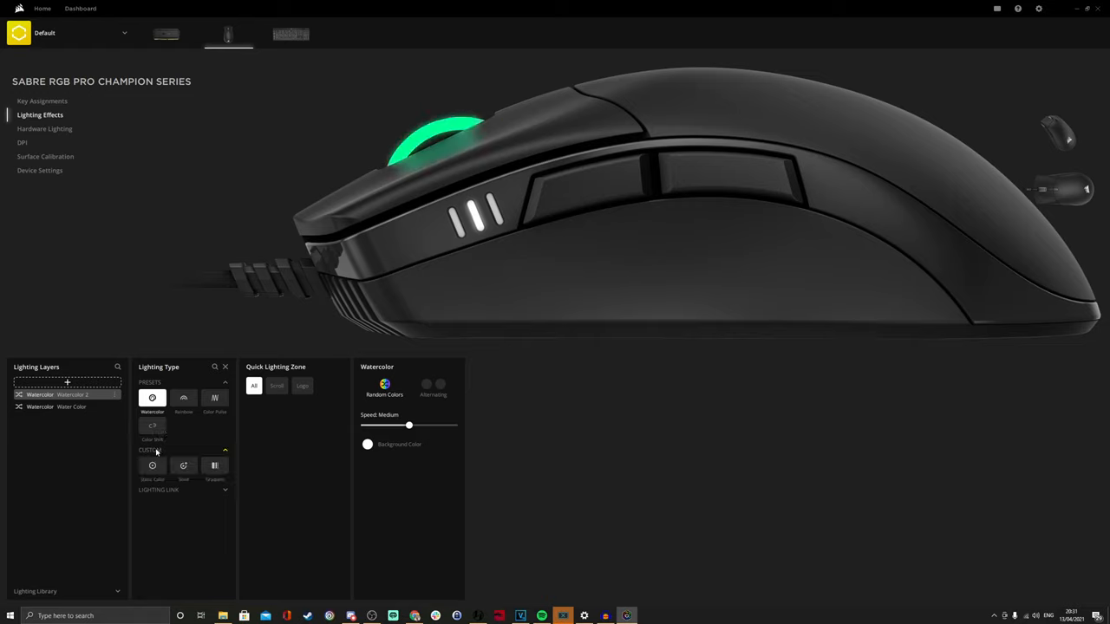
mouse_move(182, 482)
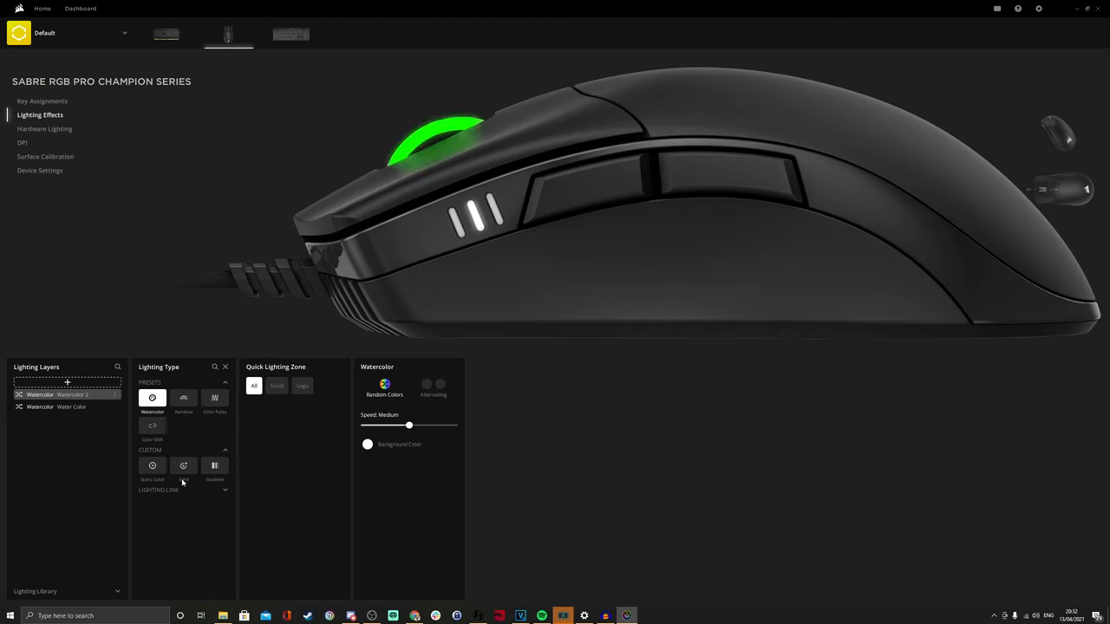
left_click(223, 490)
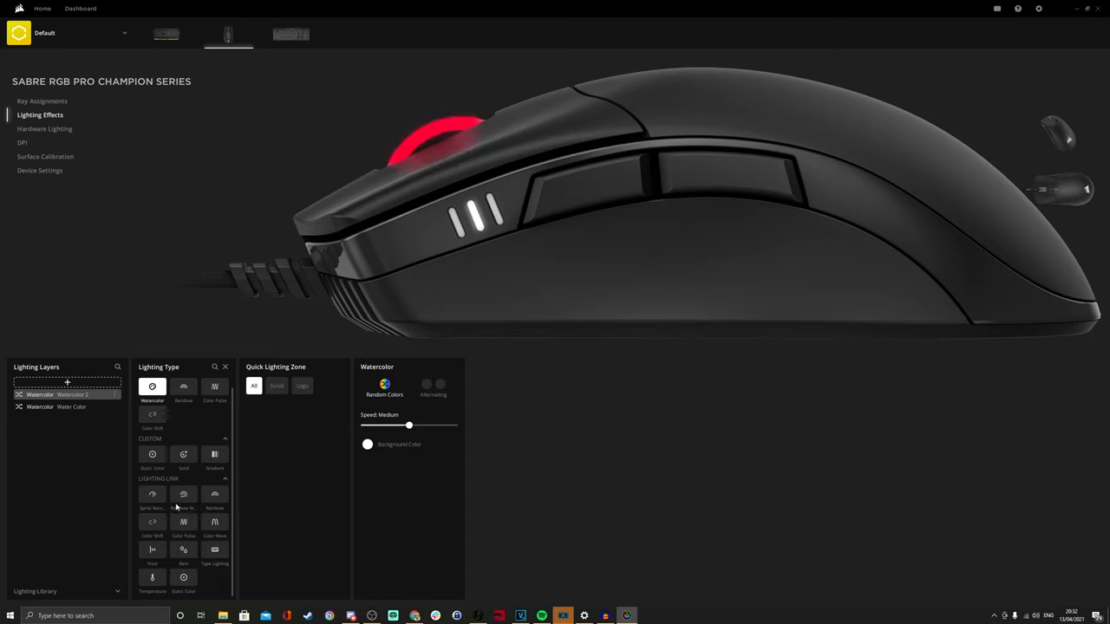
left_click(184, 493)
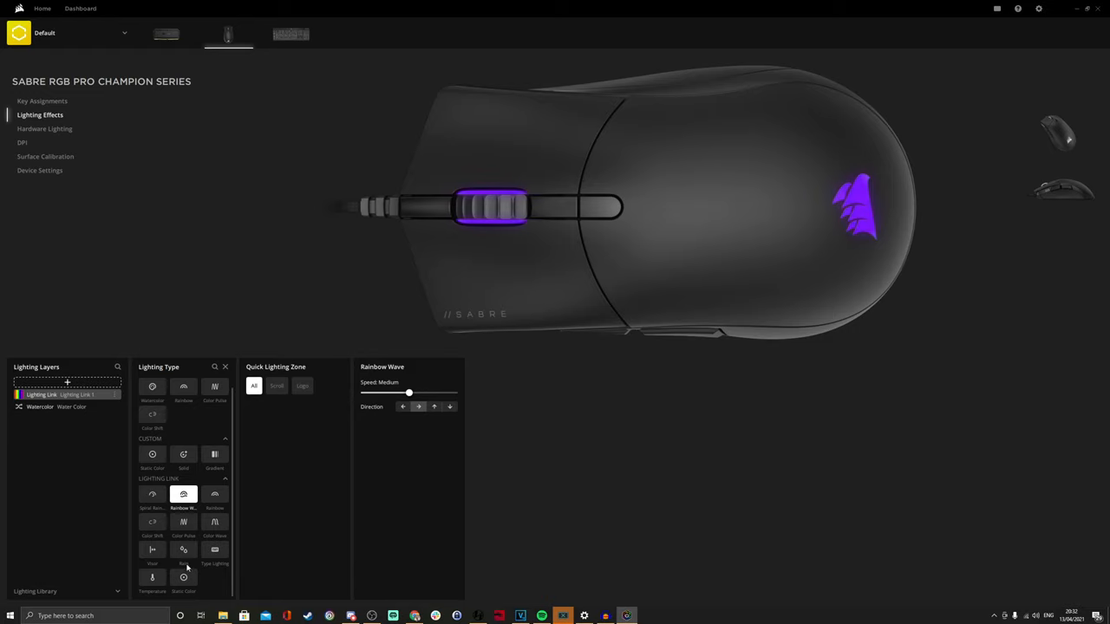
left_click(182, 548)
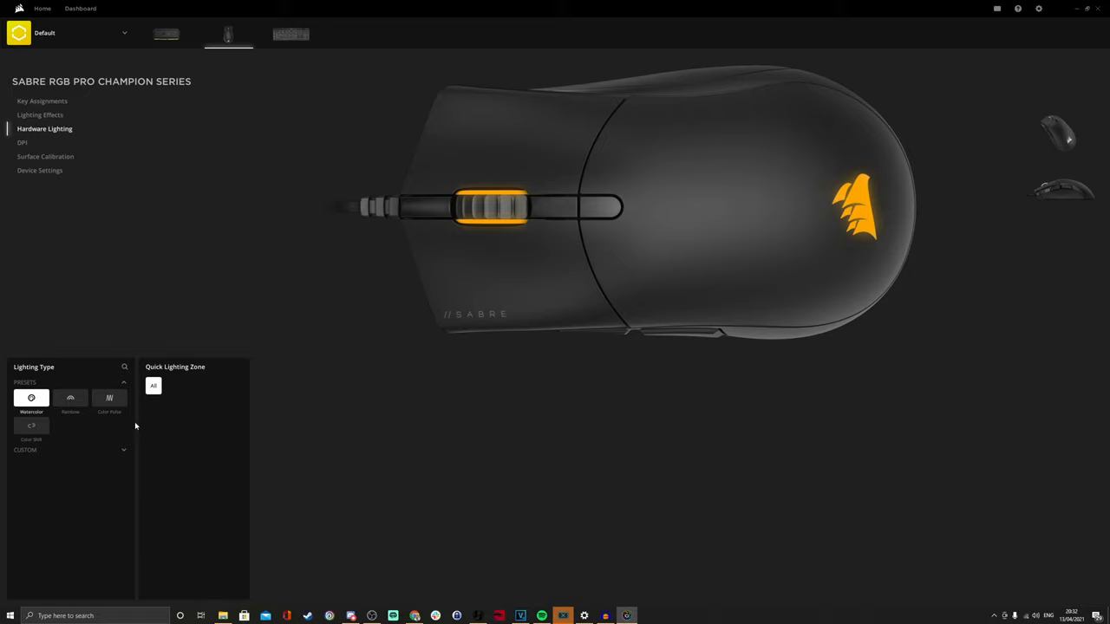
- Set the Sabre's hardware lighting to a Static Color blue at full opacity
left_click(31, 399)
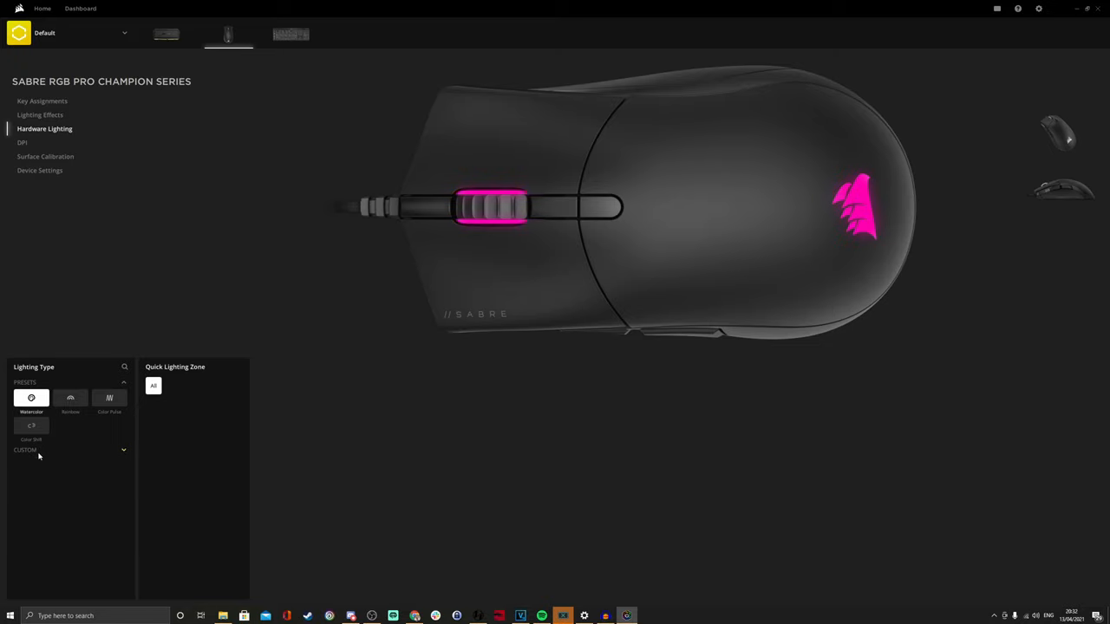
left_click(39, 454)
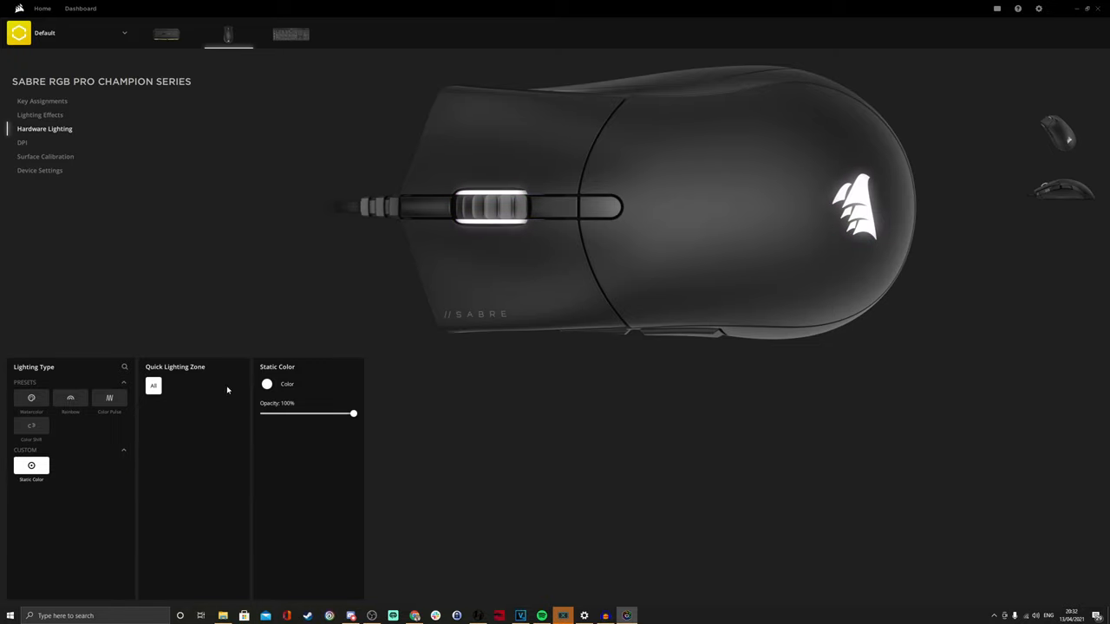
left_click(267, 385)
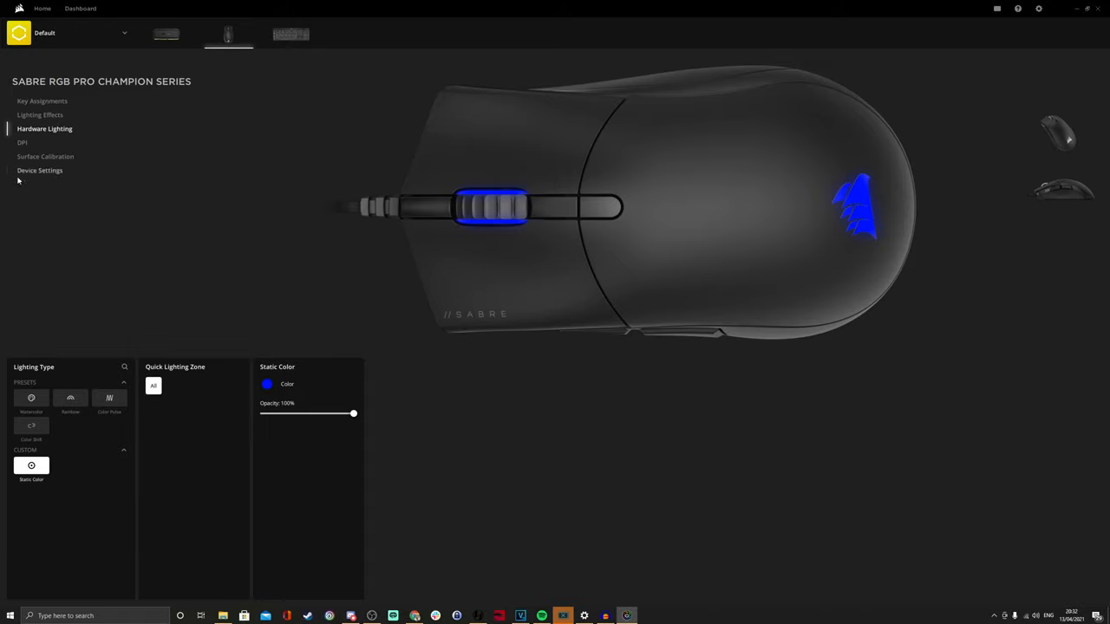
left_click(21, 142)
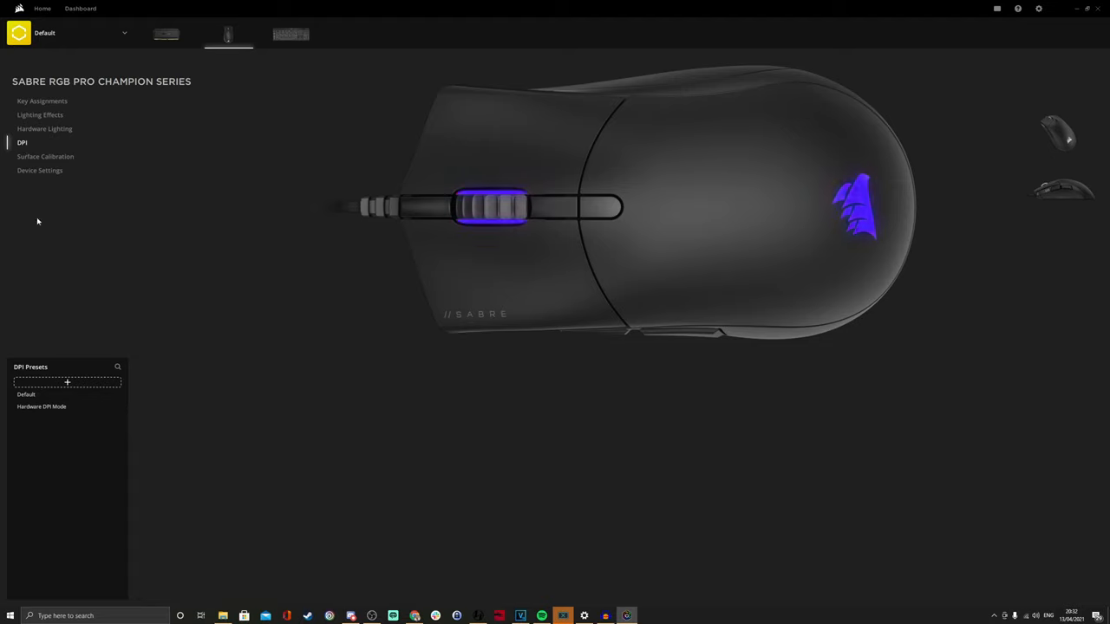
- Create DPI Mode 3 and raise its Stage 5 X DPI by entering 18 for the new value
left_click(66, 381)
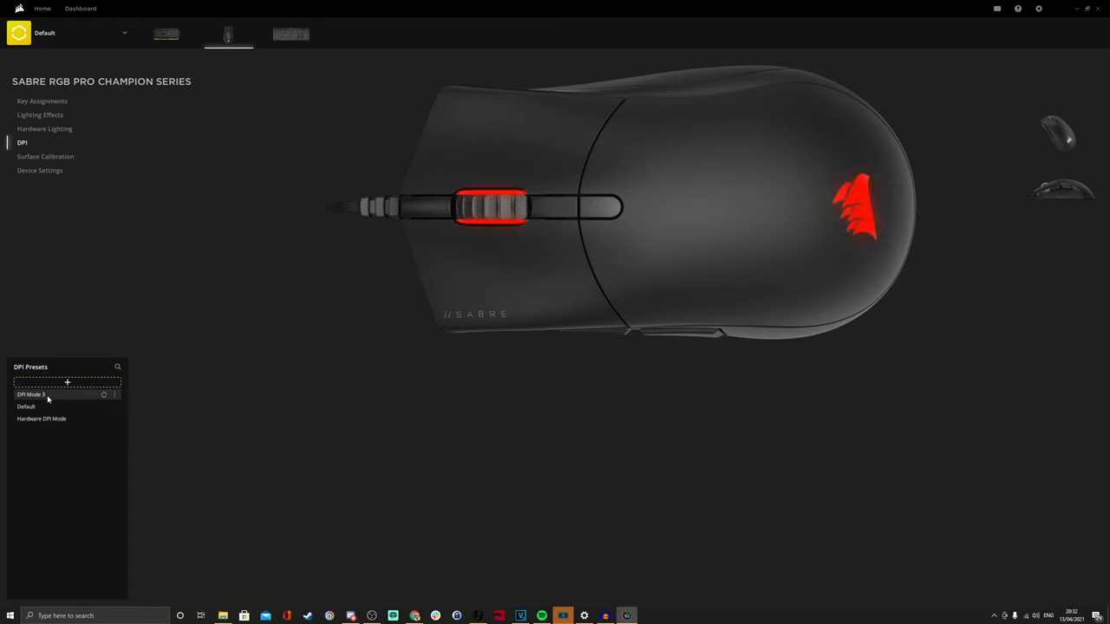
left_click(48, 395)
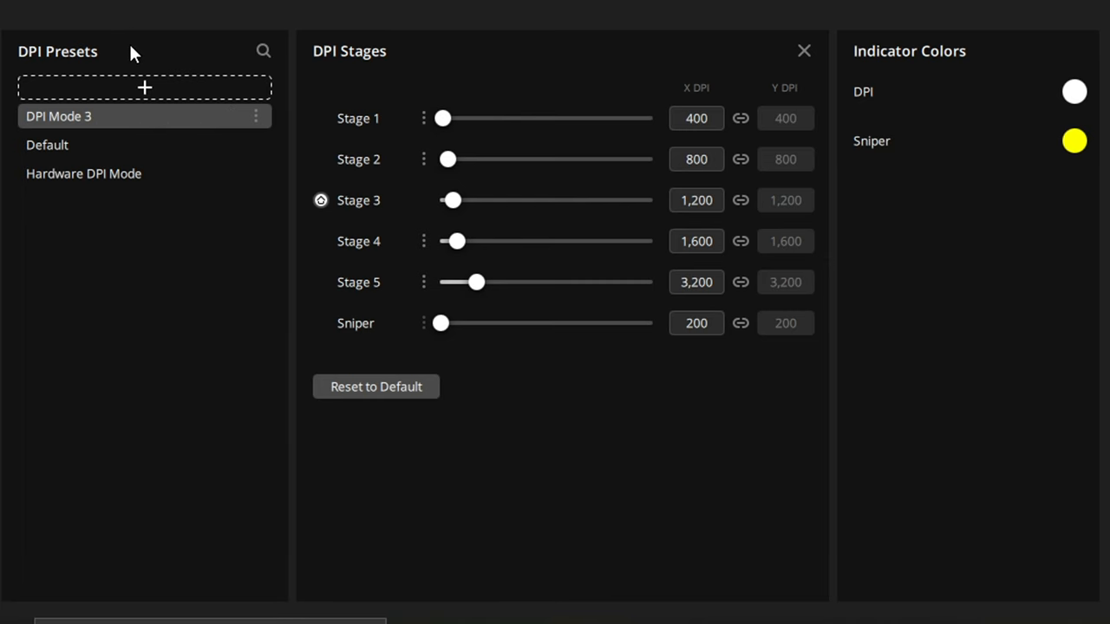
mouse_move(208, 72)
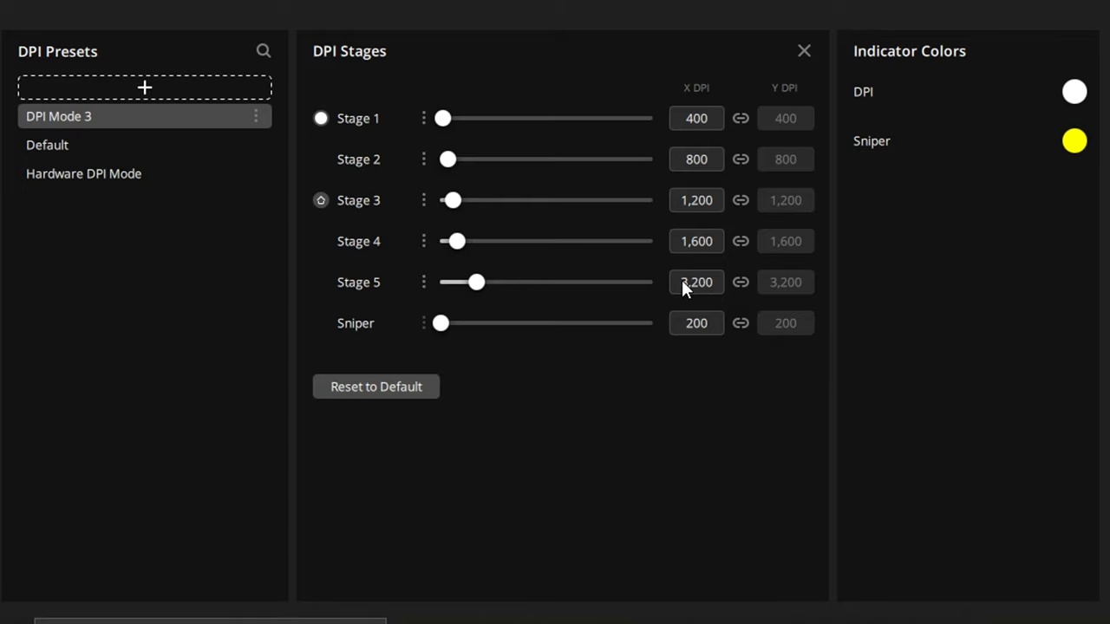
left_click(695, 281)
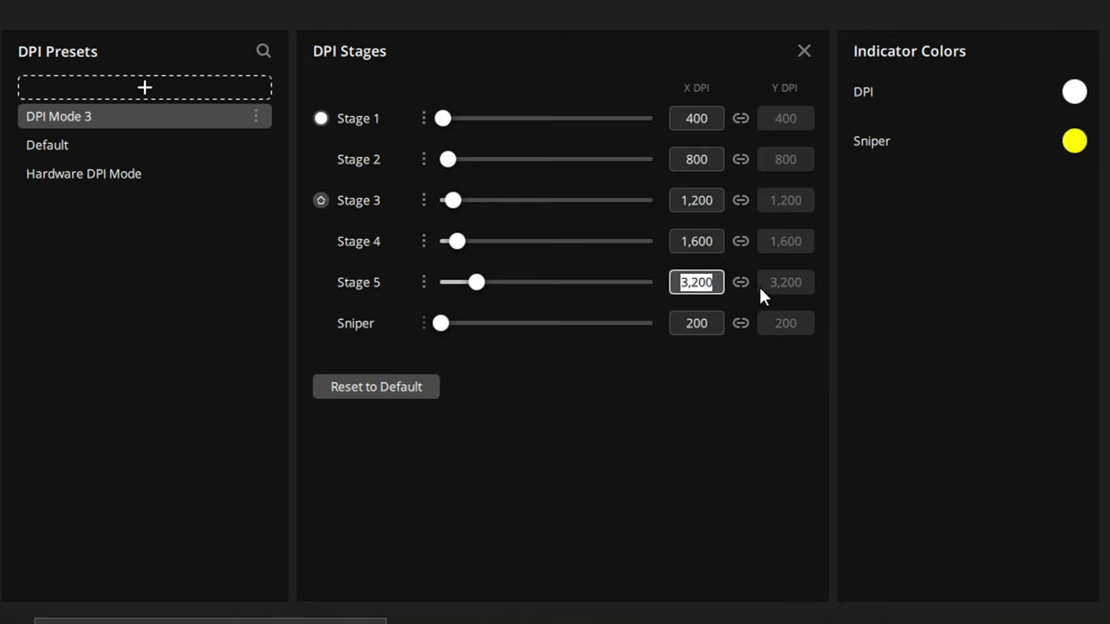
type("18")
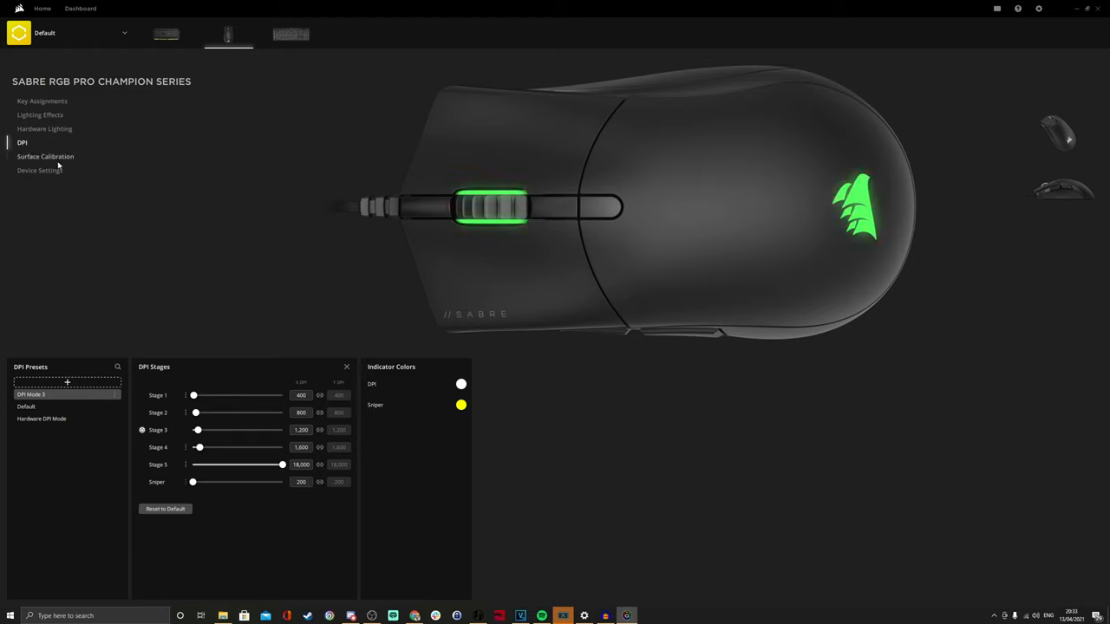
- Look over surface calibration and device settings, then return to key assignments
left_click(45, 156)
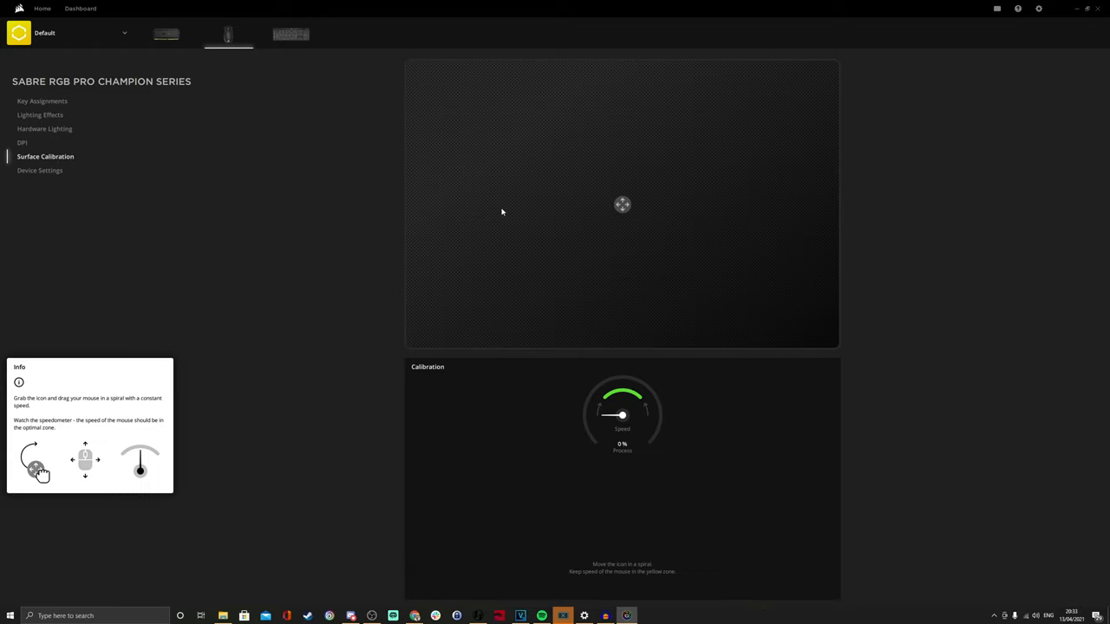
mouse_move(654, 112)
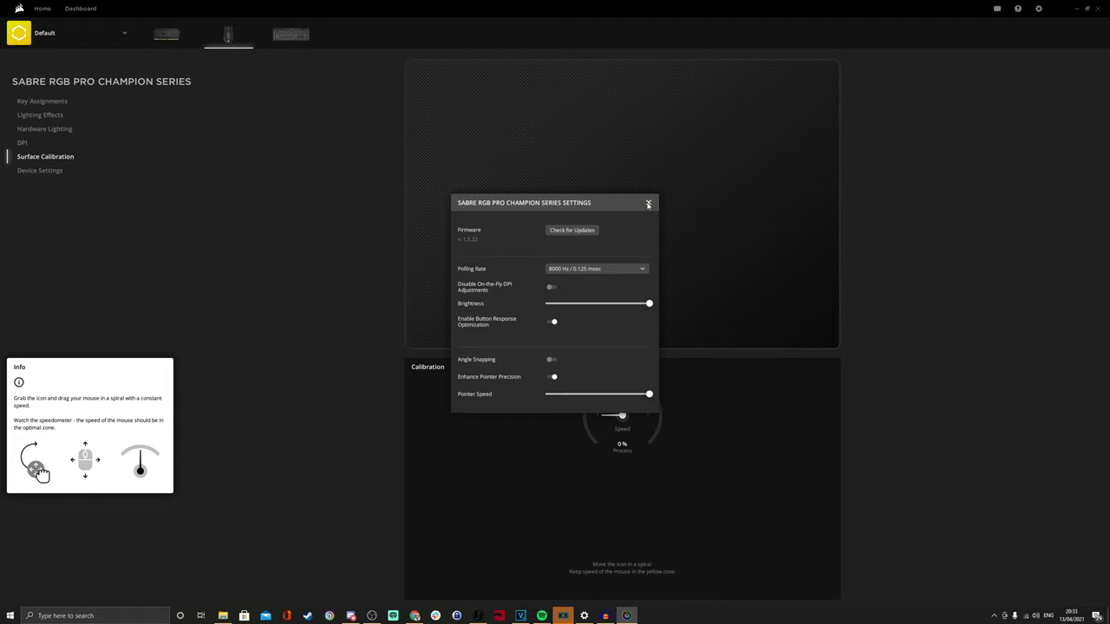
left_click(645, 203)
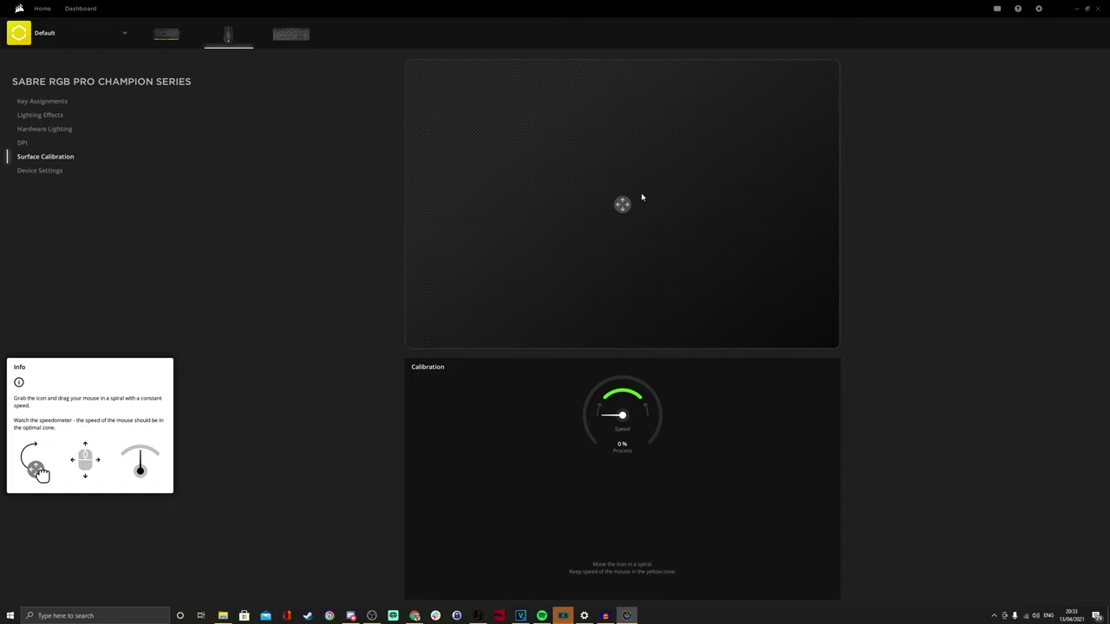
mouse_move(66, 170)
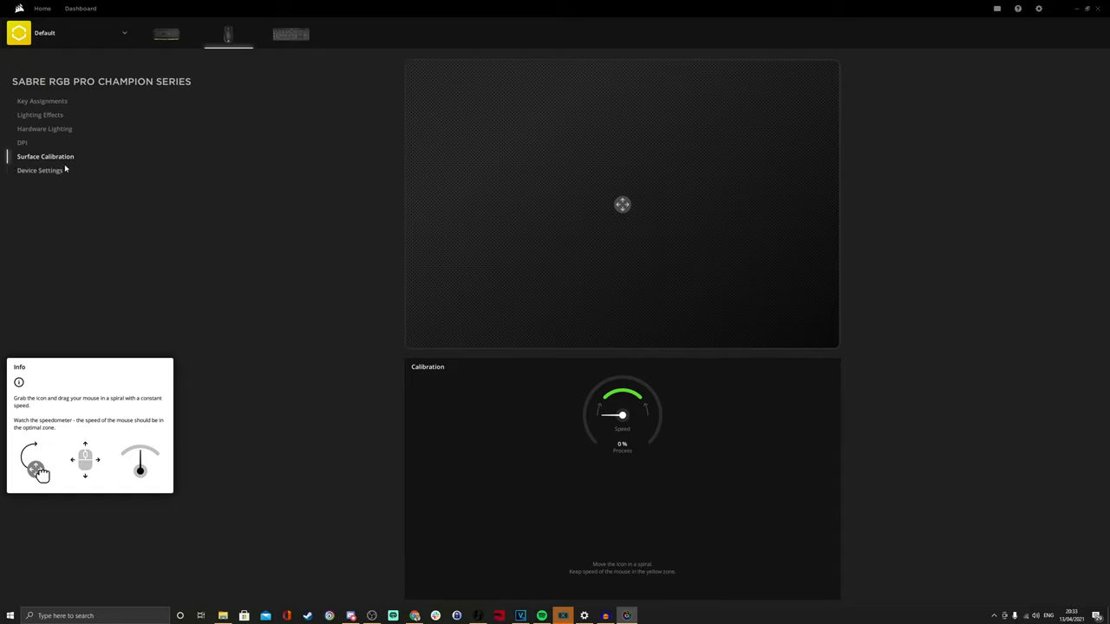
left_click(42, 100)
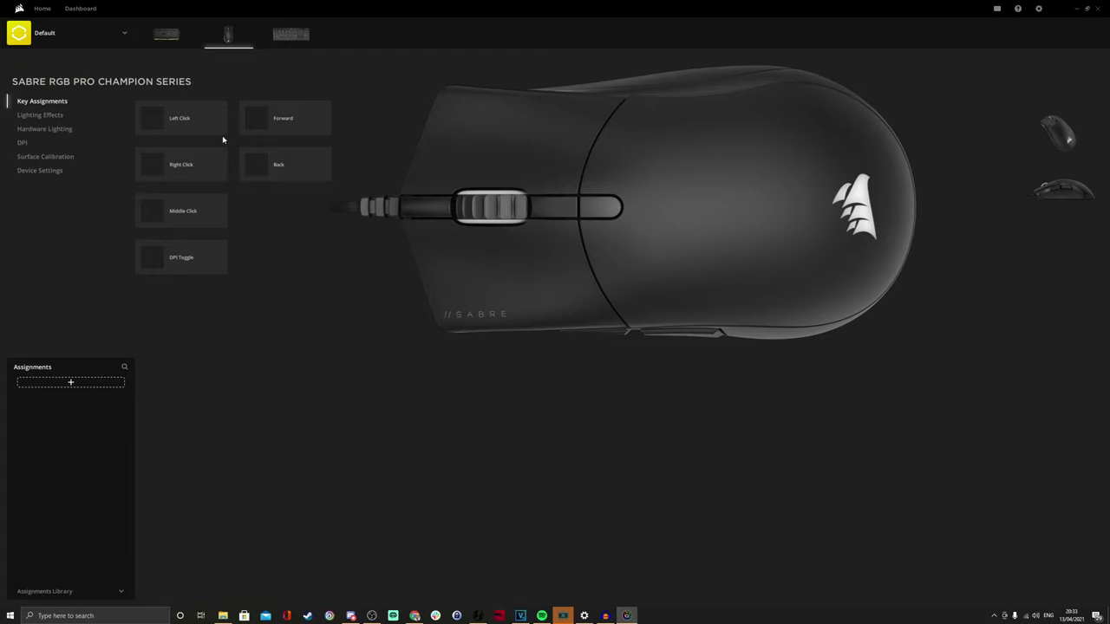
- Create a Keystroke 1 assignment for Middle Click and bring up the assignments library
left_click(180, 212)
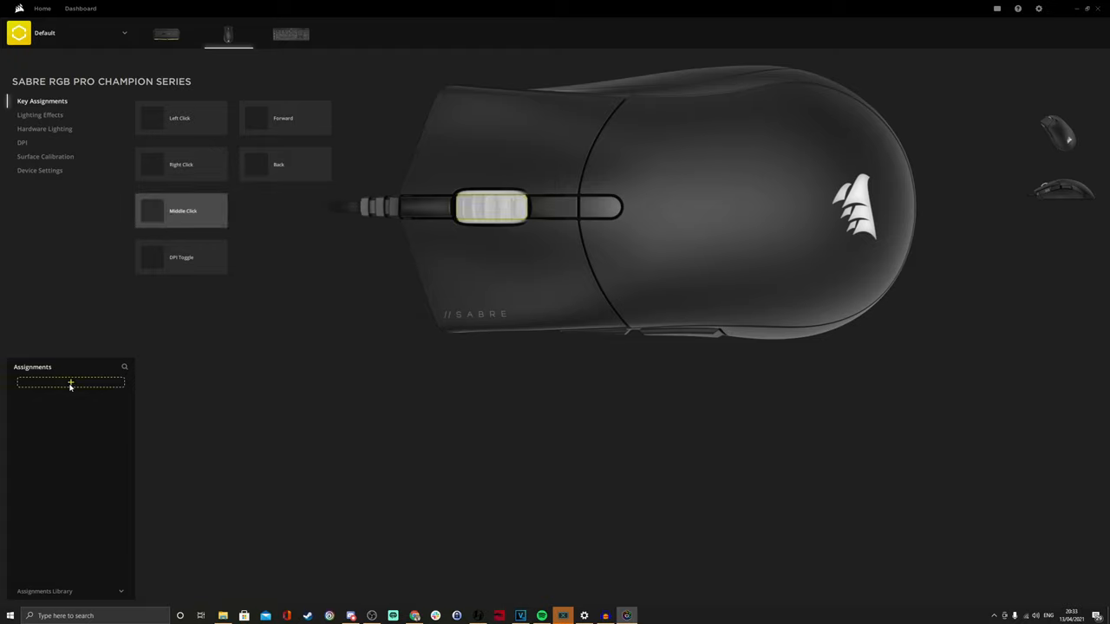
left_click(70, 383)
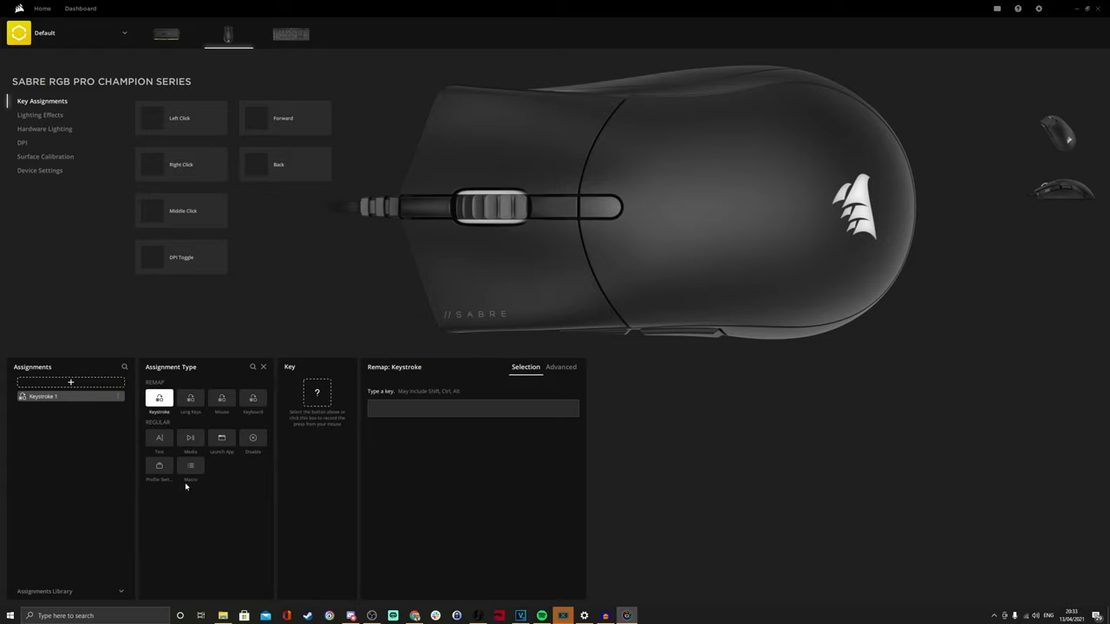
left_click(52, 591)
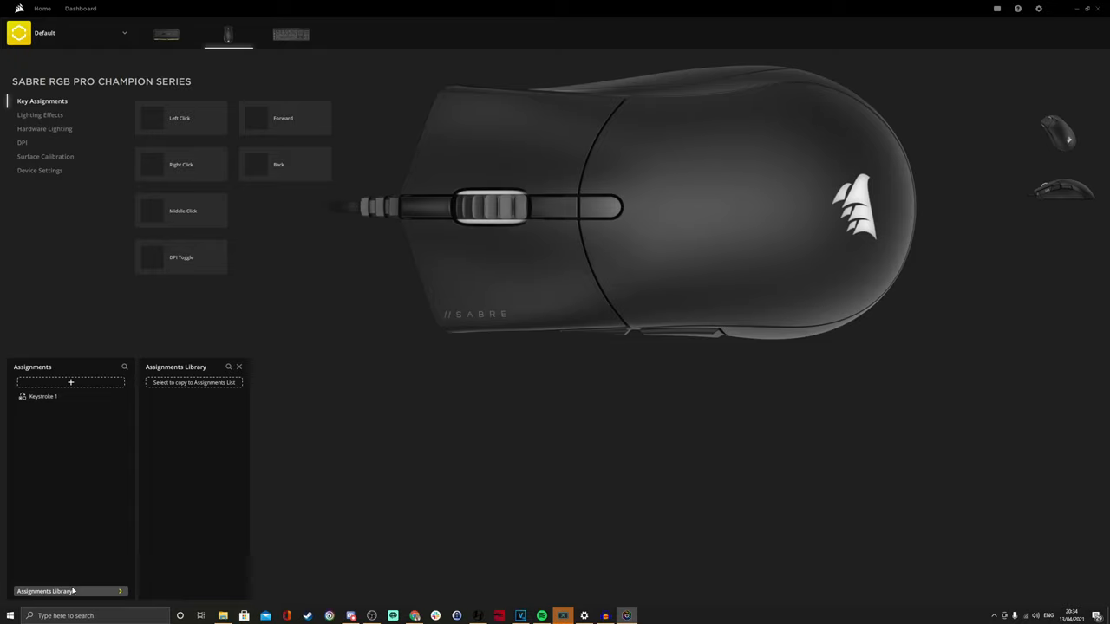